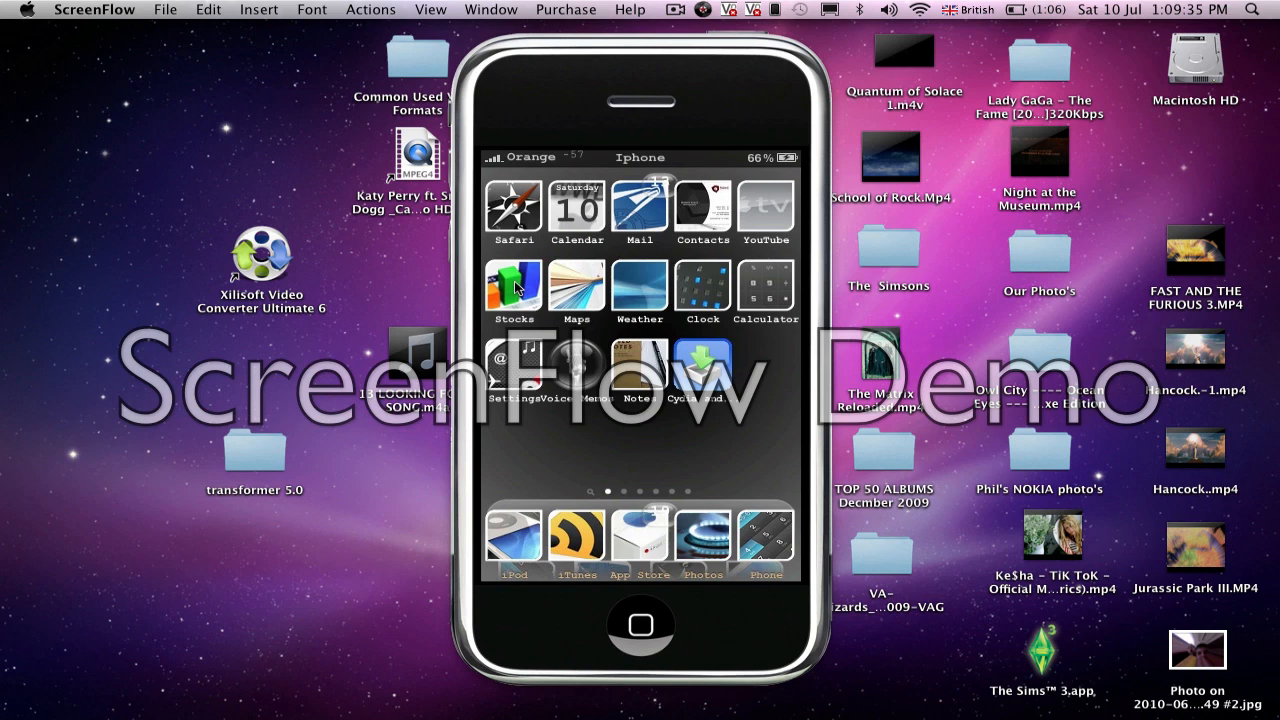
View the SKY04647 Wi-Fi network's IP details on the iPhone, then return to the networks list.
left_click(513, 286)
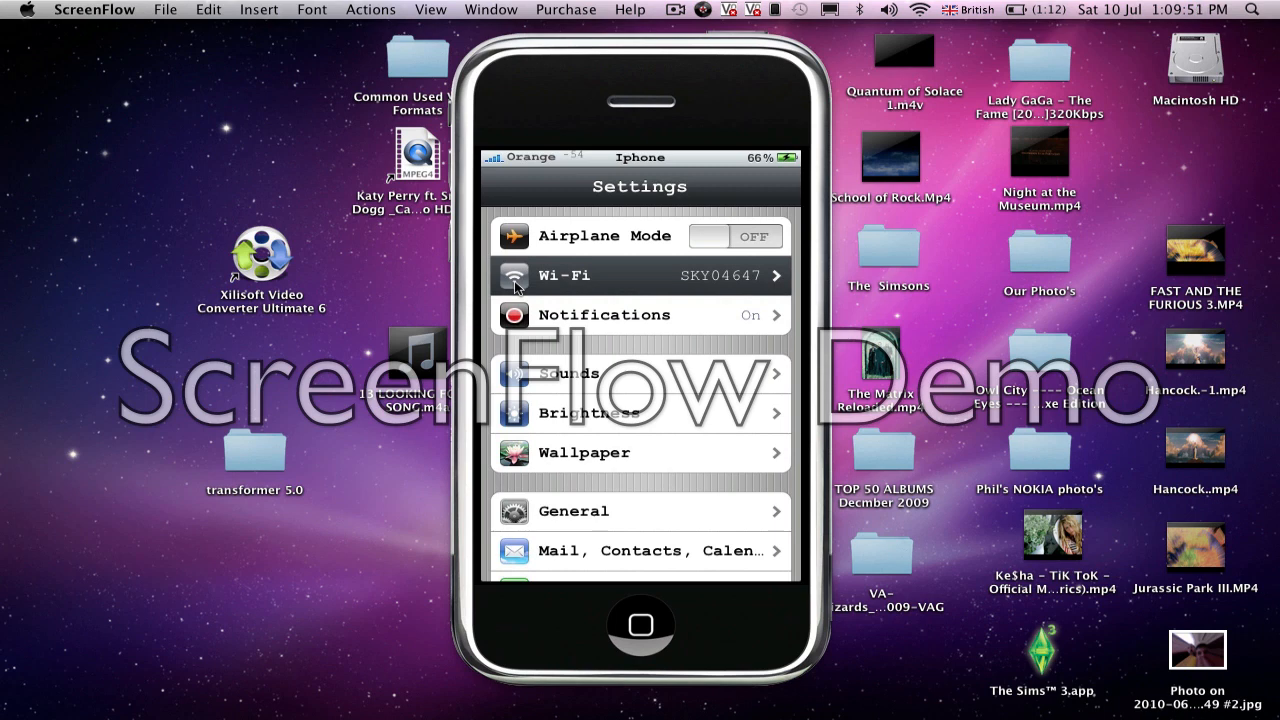
left_click(640, 275)
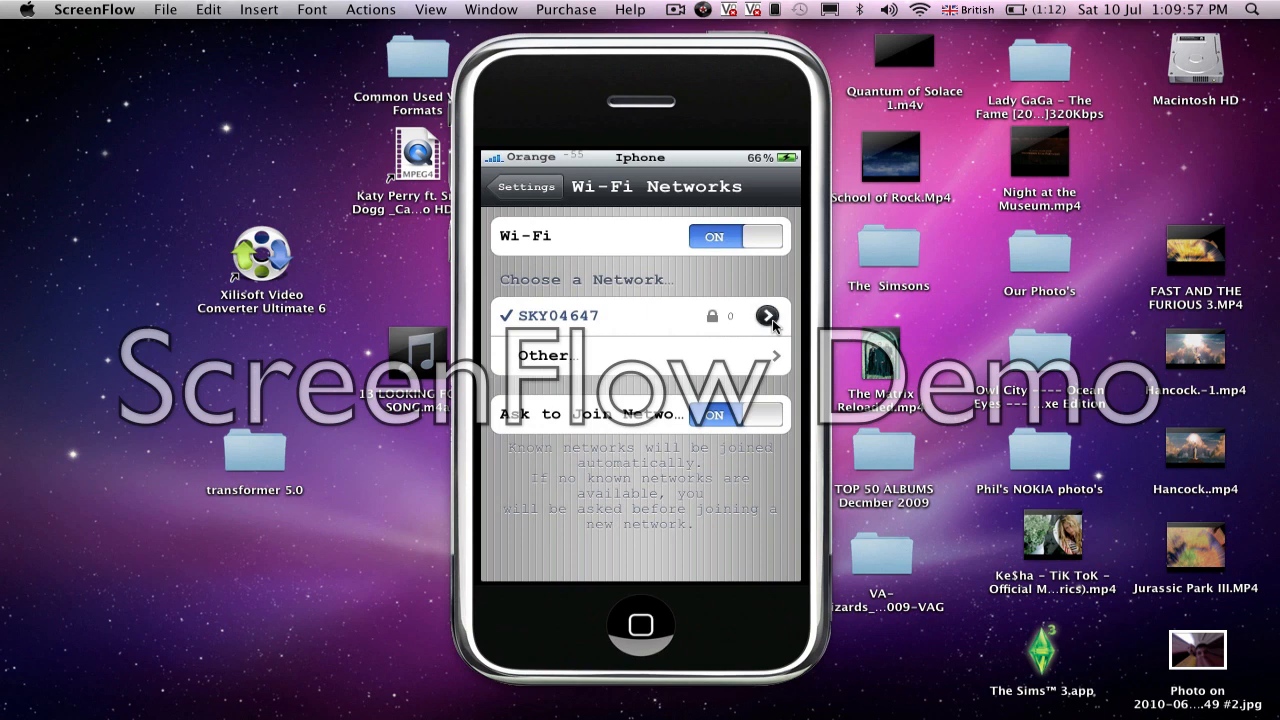
left_click(770, 316)
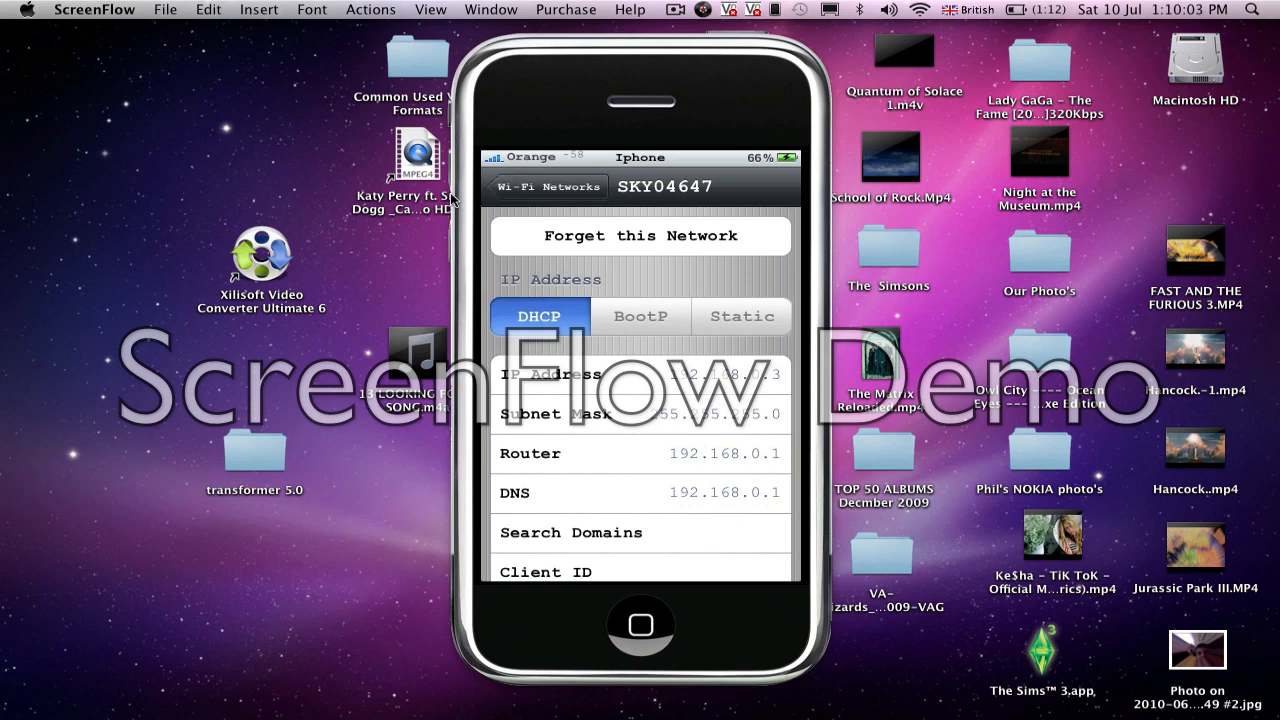
left_click(526, 186)
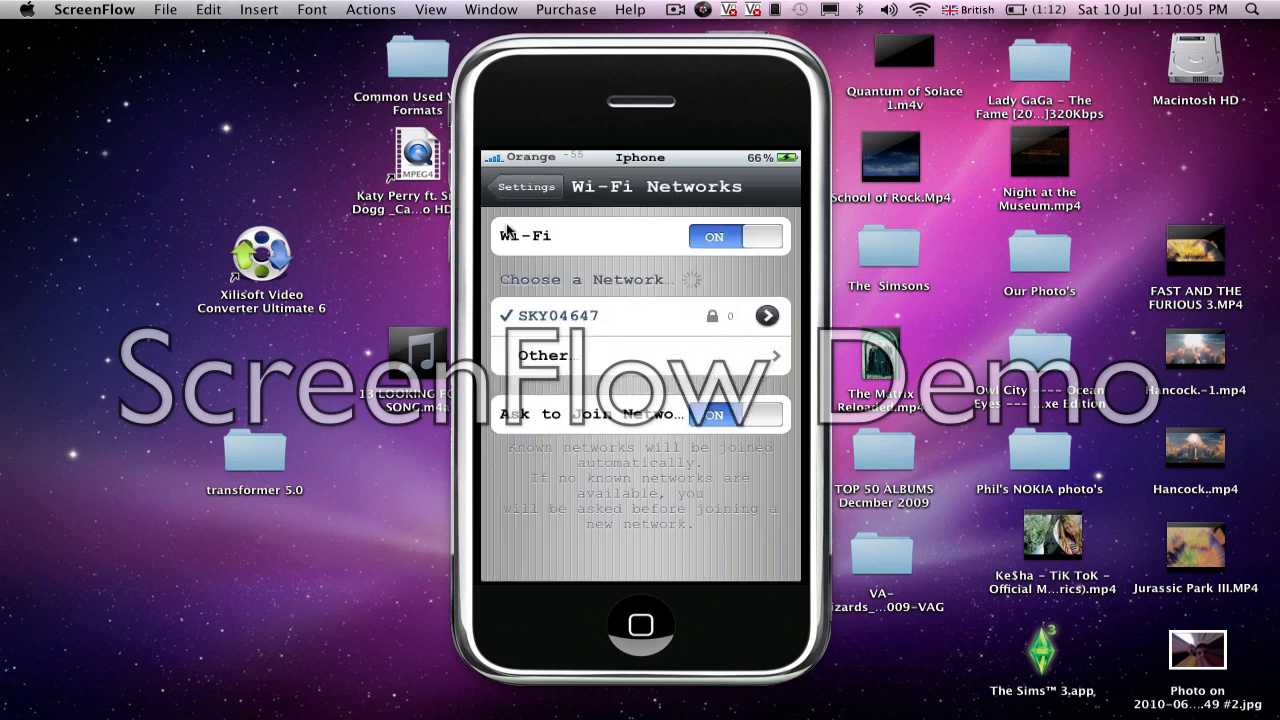
mouse_move(825, 322)
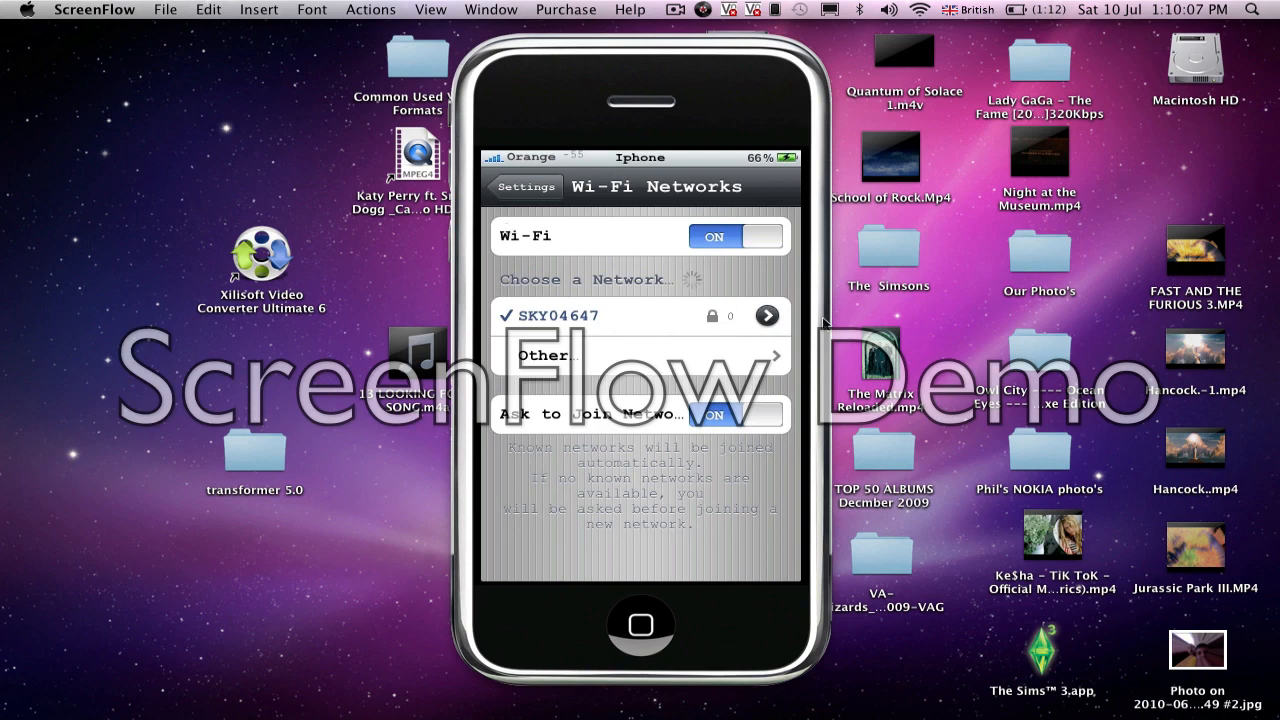
mouse_move(680, 355)
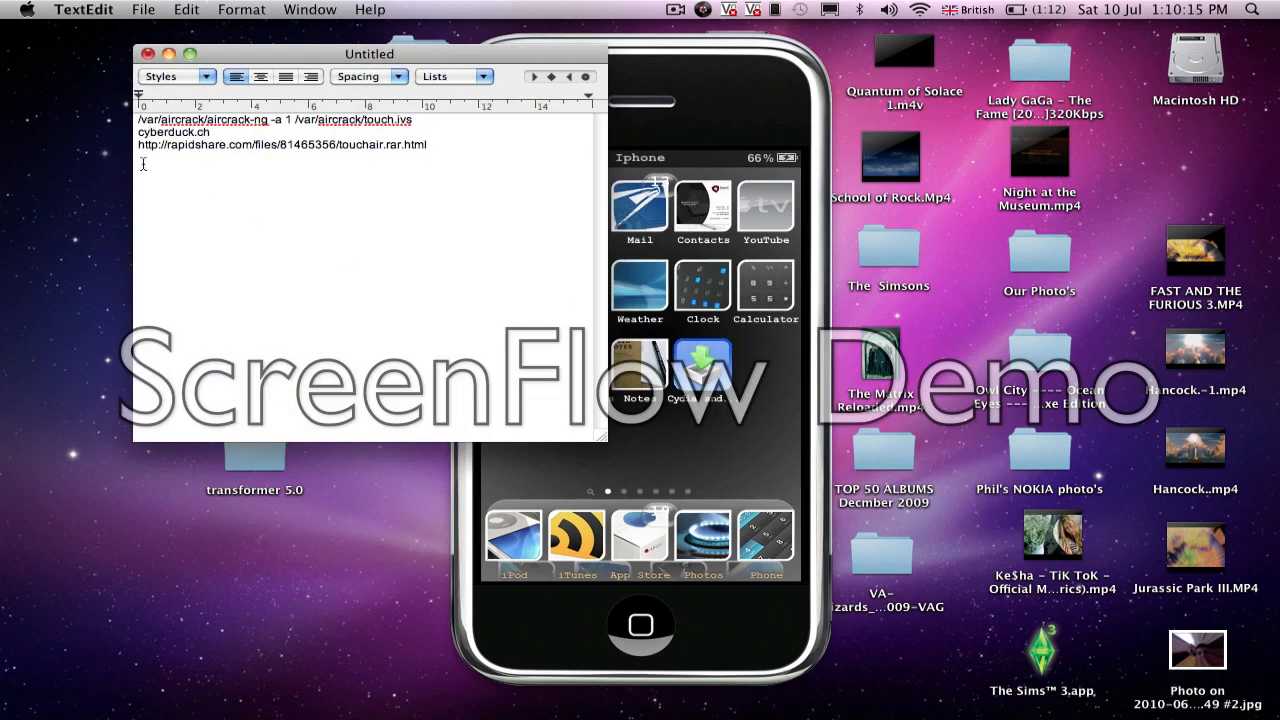
Review the TextEdit note with the aircrack command and download links, then minimize it.
double_click(240, 144)
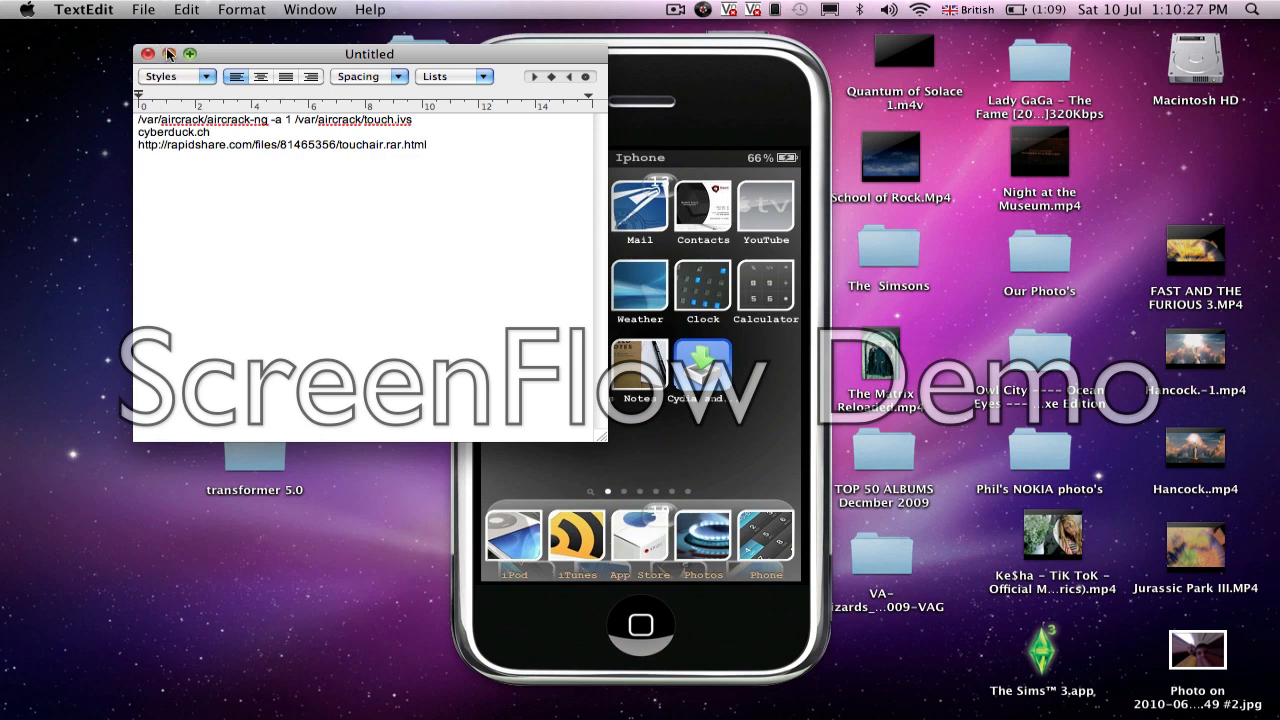
left_click(147, 53)
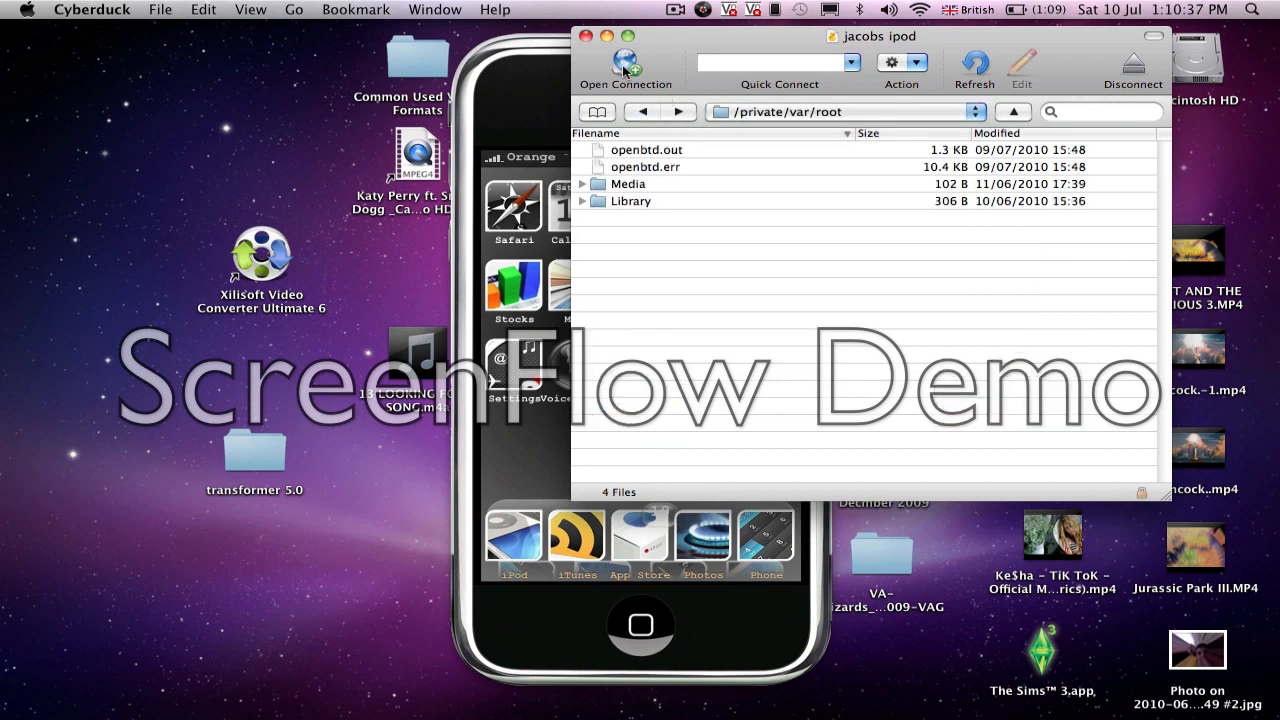
Start a new Cyberduck connection using SFTP (SSH File Transfer Protocol).
left_click(625, 60)
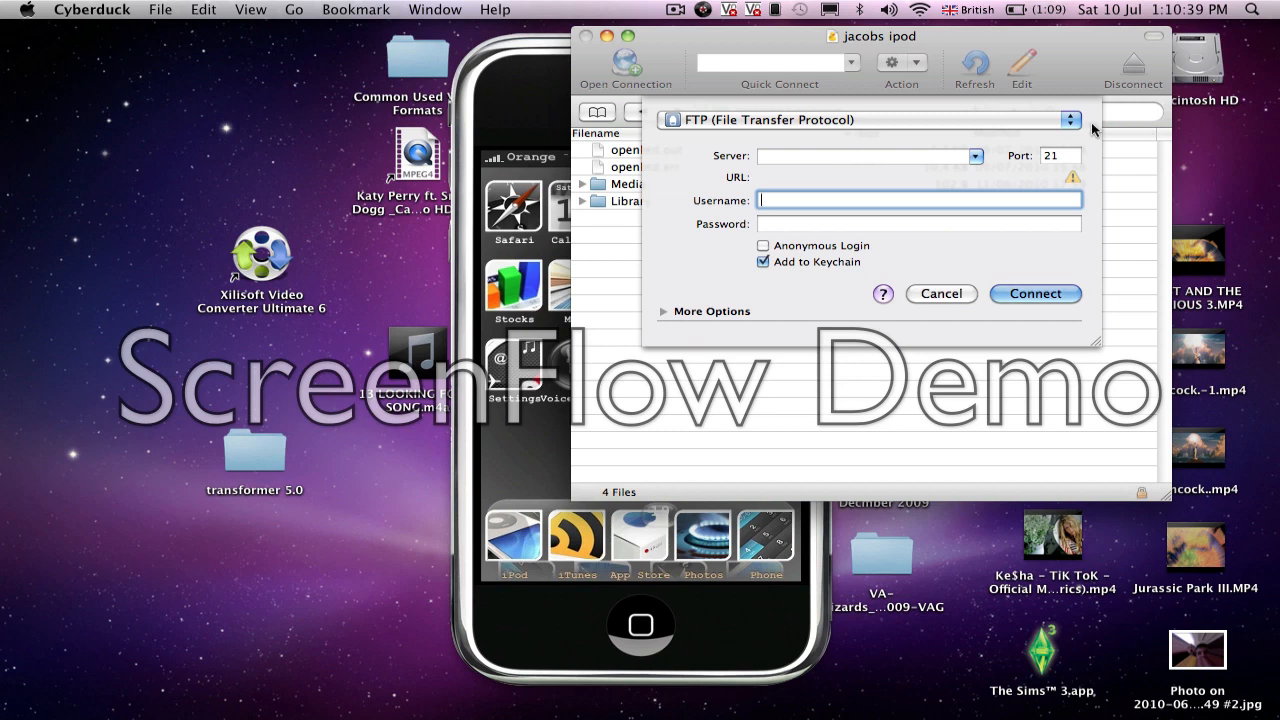
left_click(1069, 119)
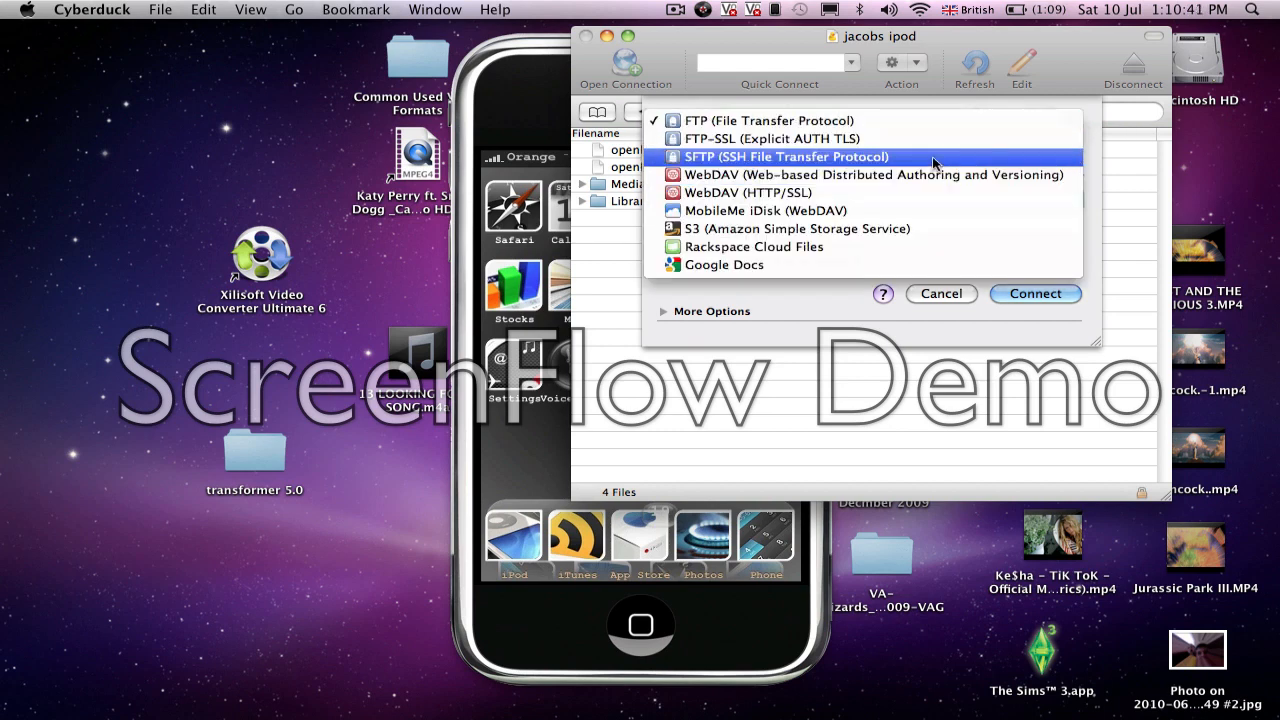
left_click(784, 156)
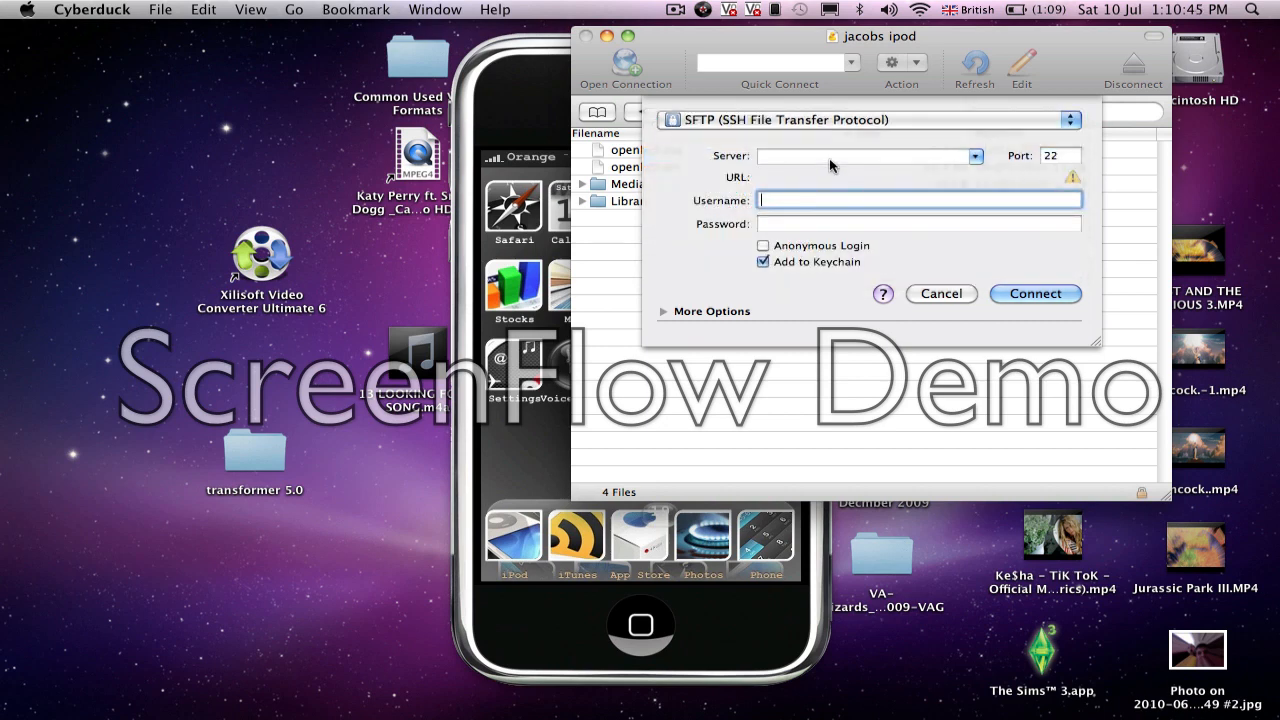
Enter a 192.168… server address and the username root.
left_click(860, 155)
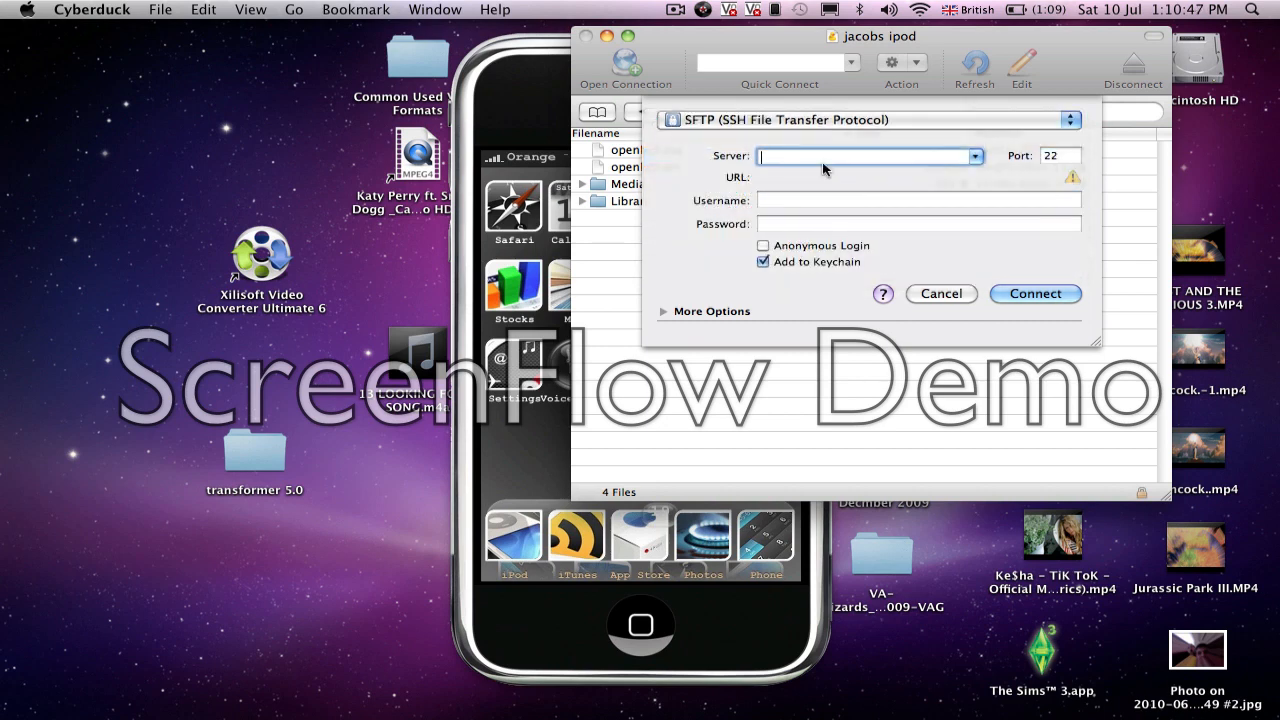
type("192")
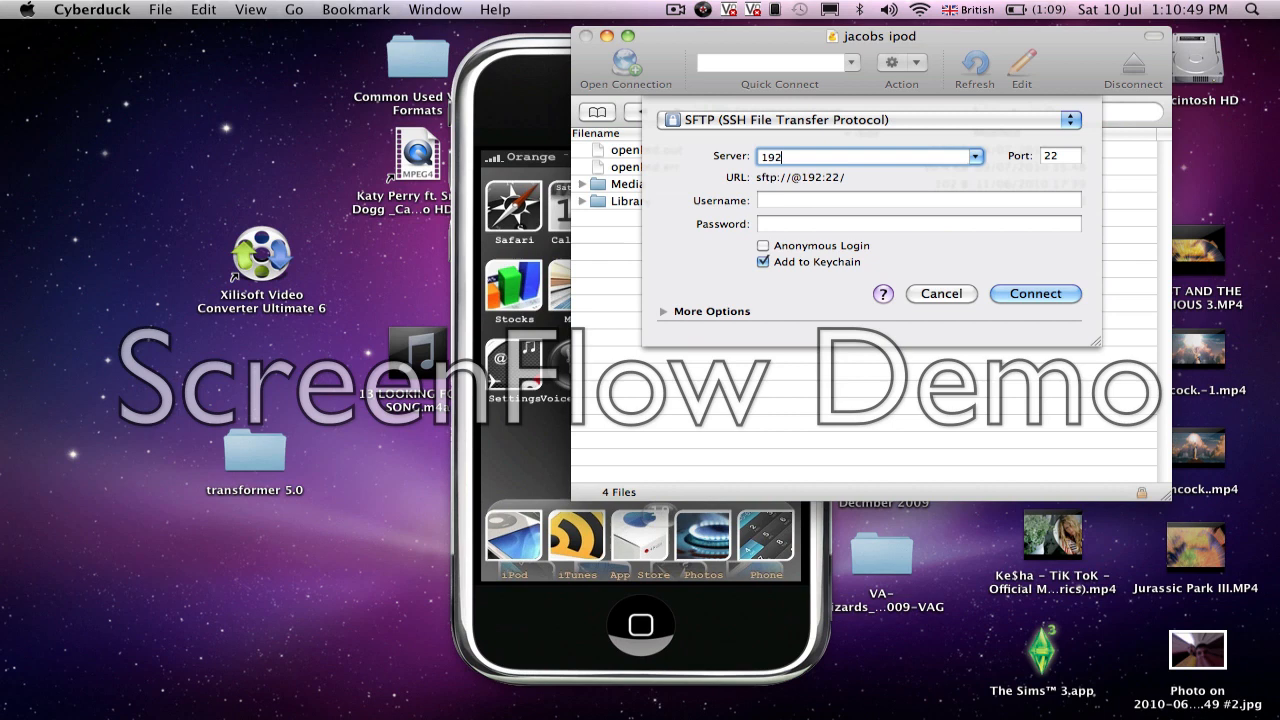
type("16")
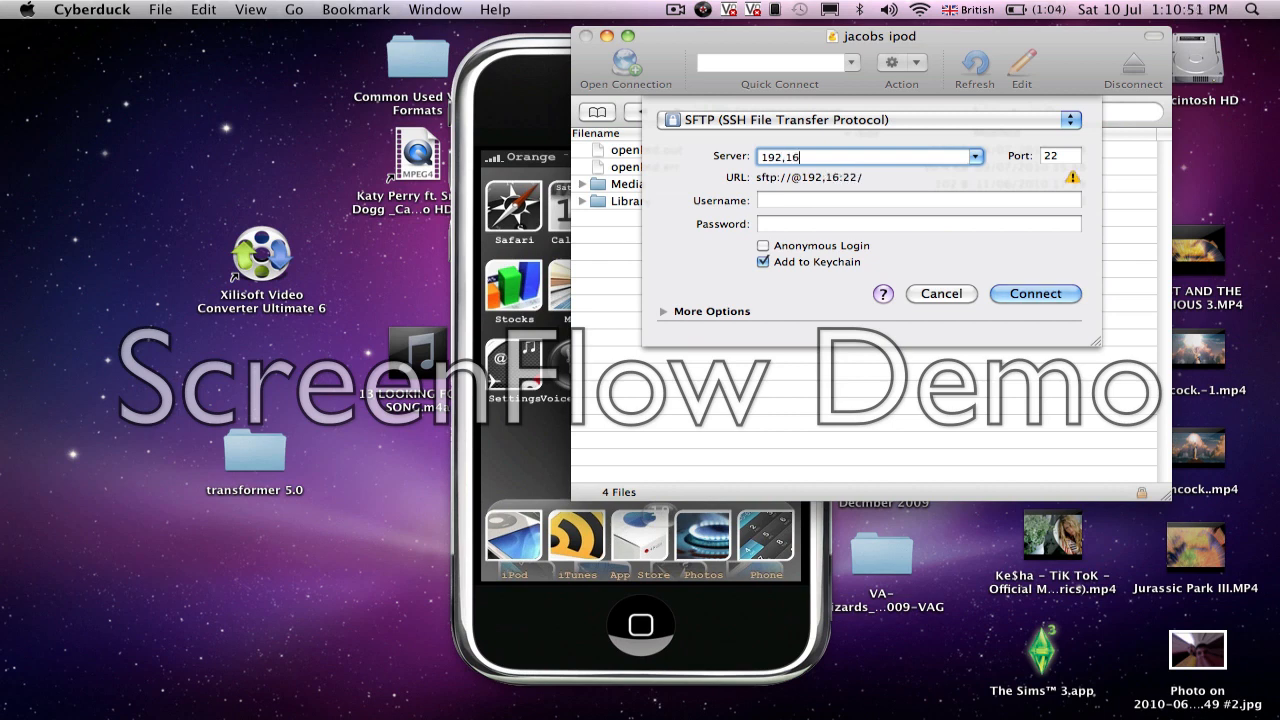
type("8.")
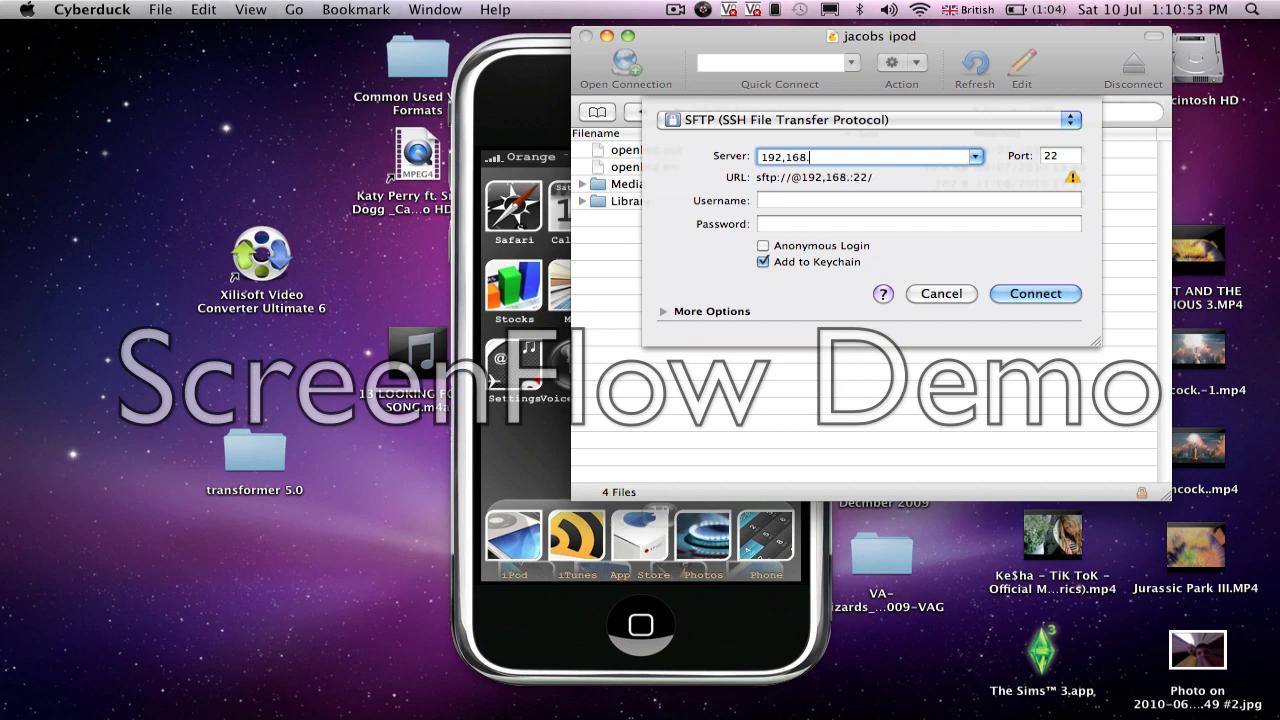
type("0.")
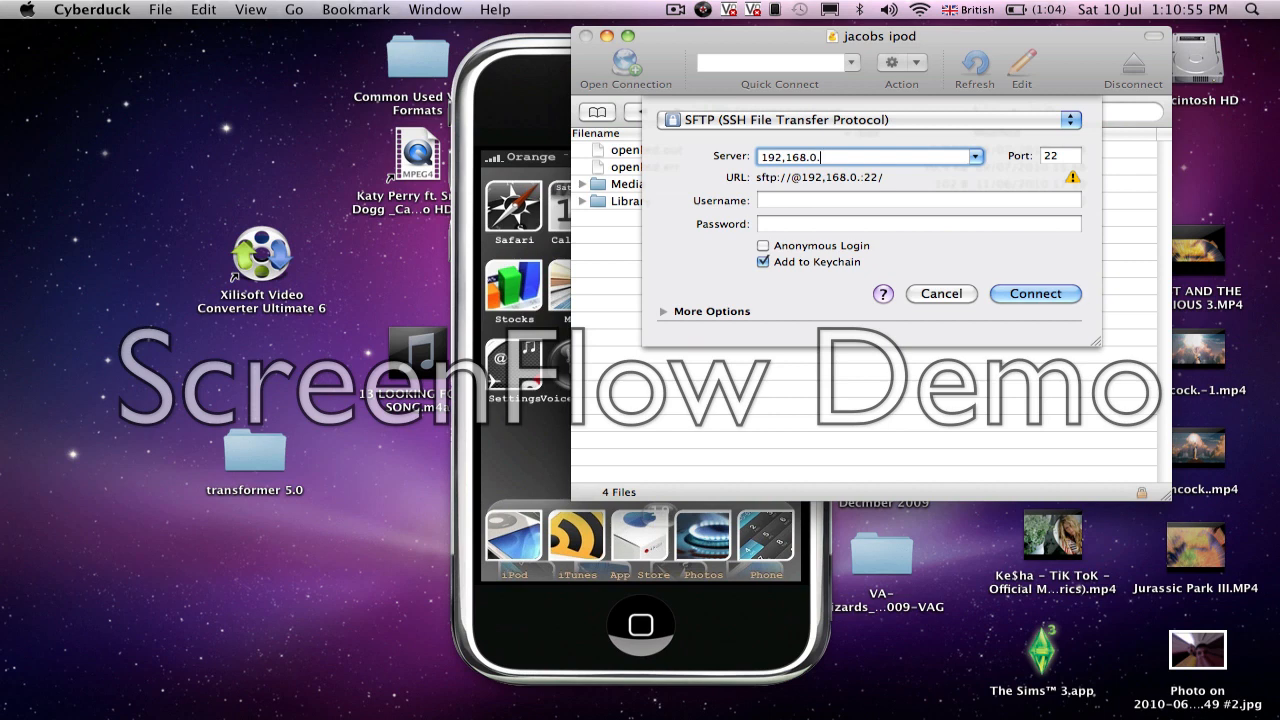
type("3")
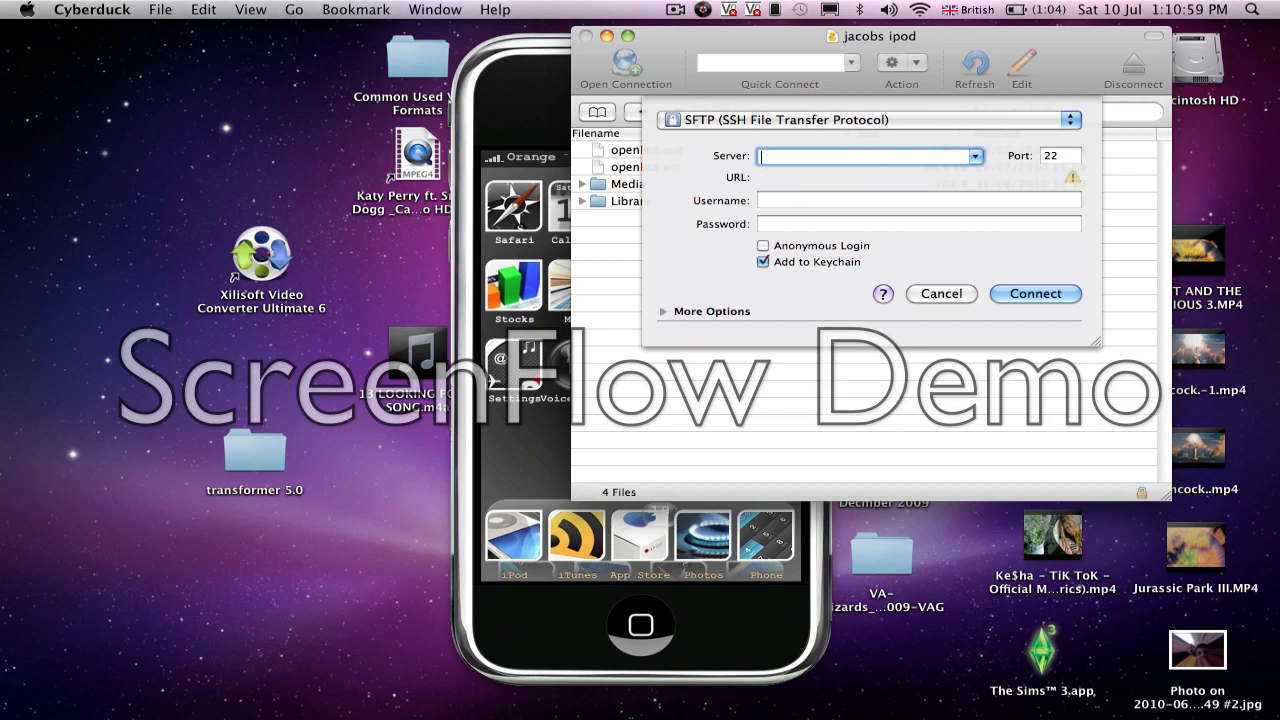
left_click(917, 199)
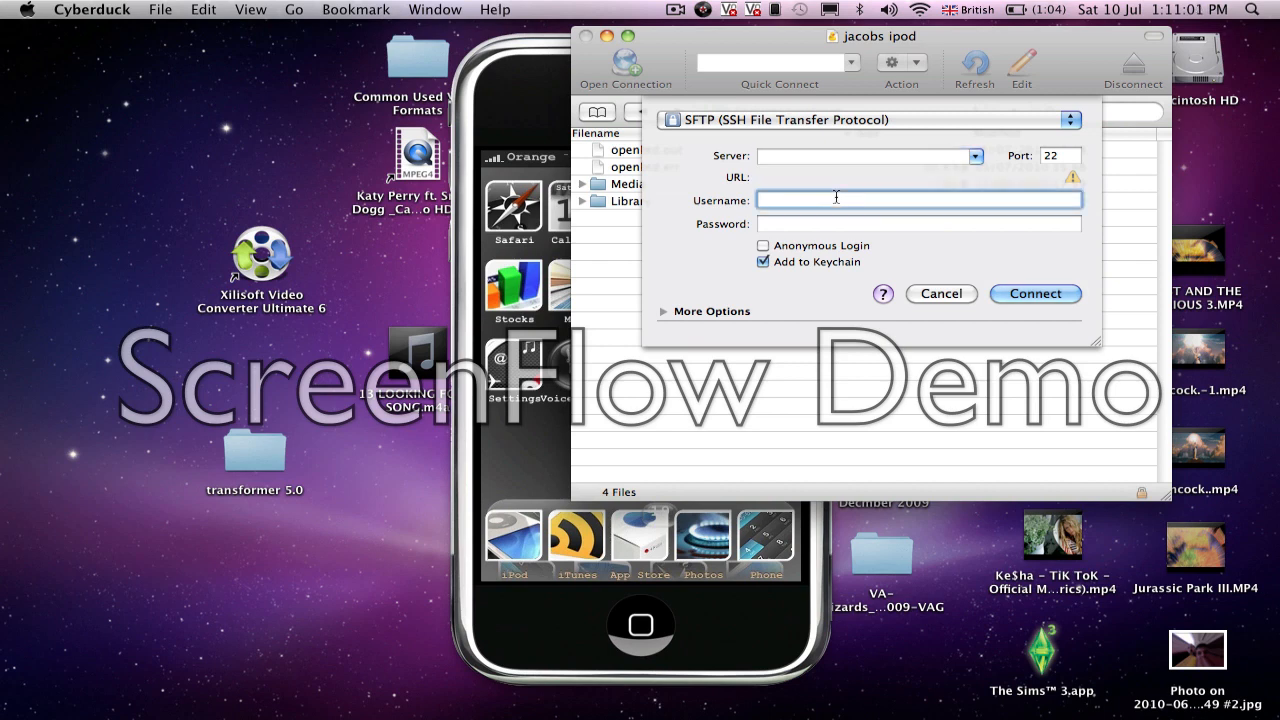
type("root")
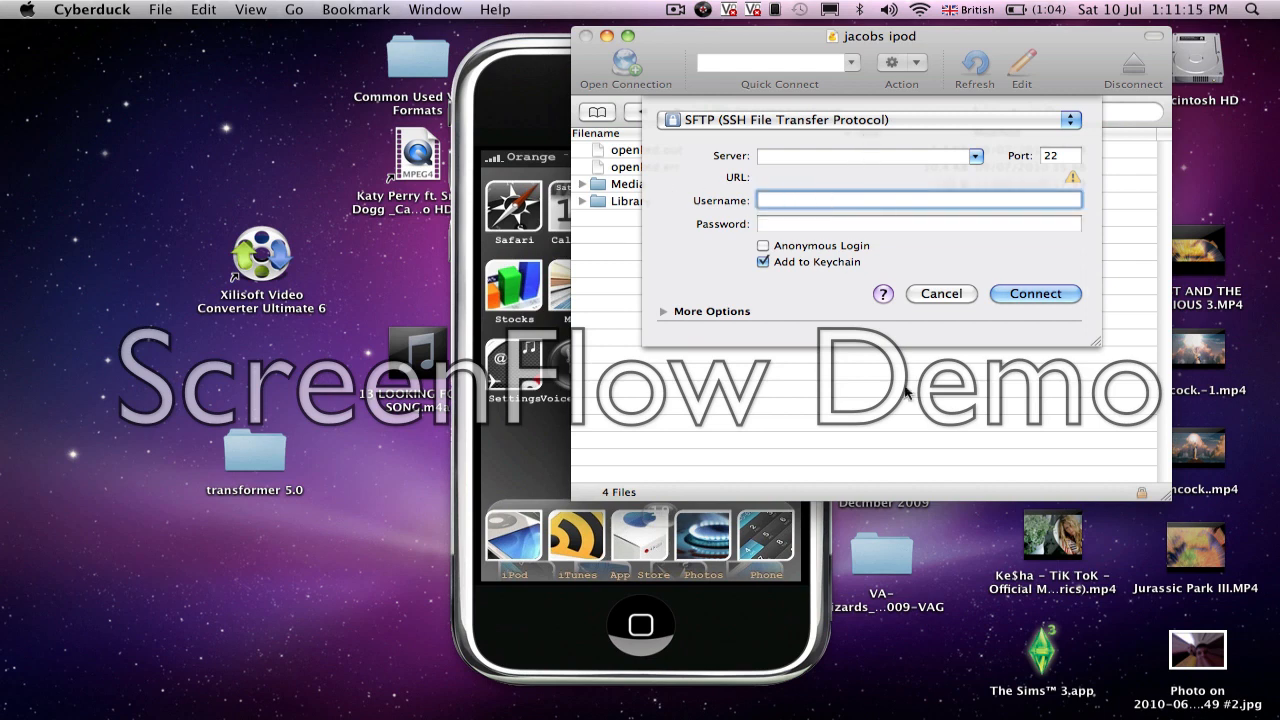
Cancel the form, connect via the jacobs ipod bookmark, and browse the / root folder.
left_click(1035, 293)
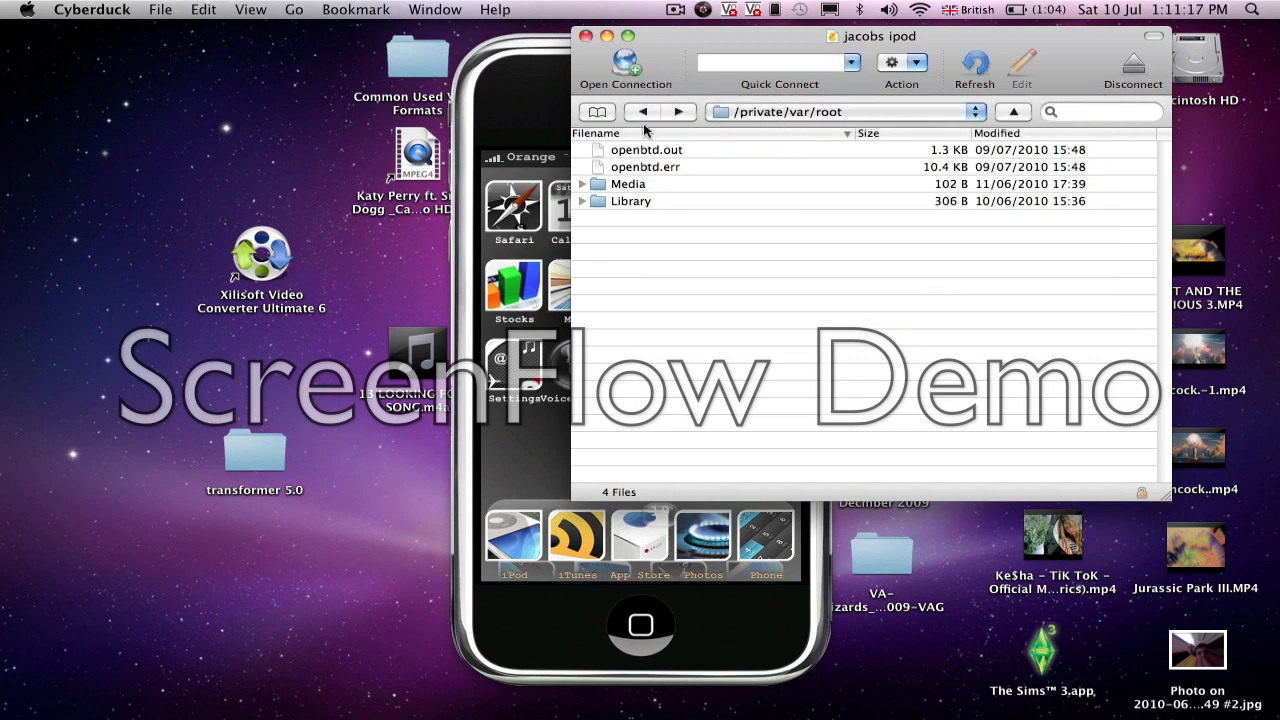
left_click(596, 111)
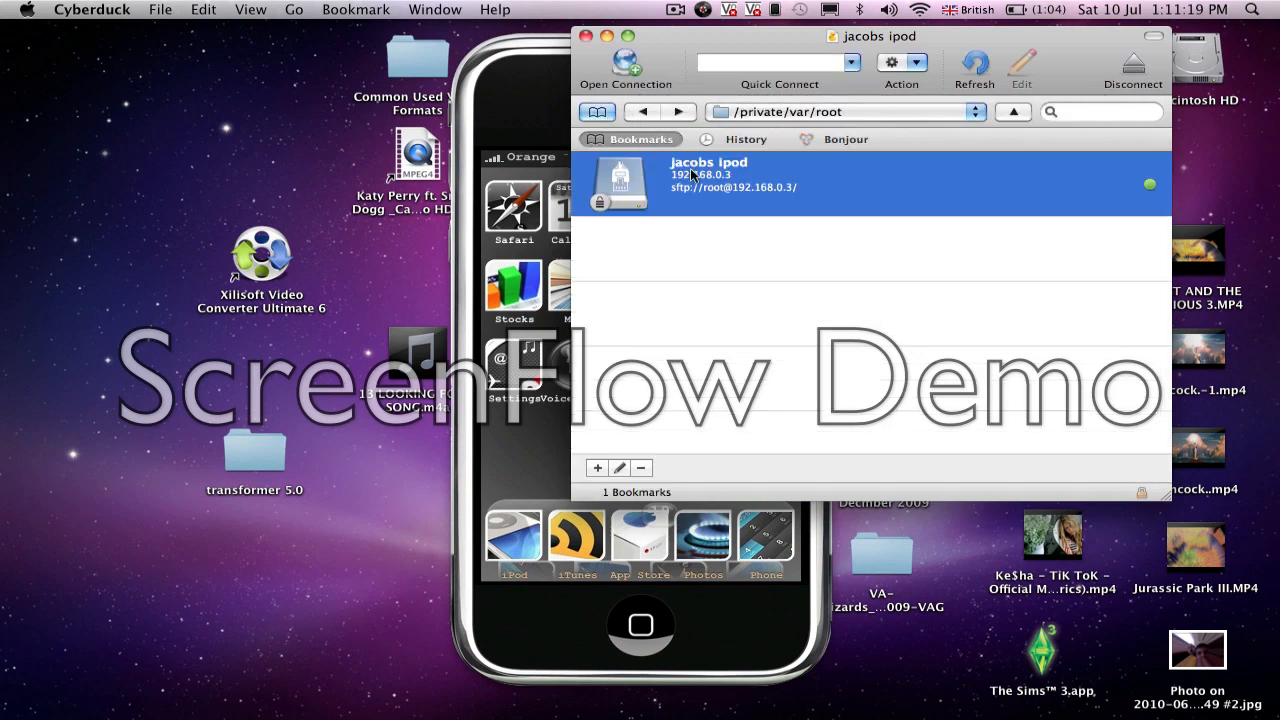
double_click(708, 175)
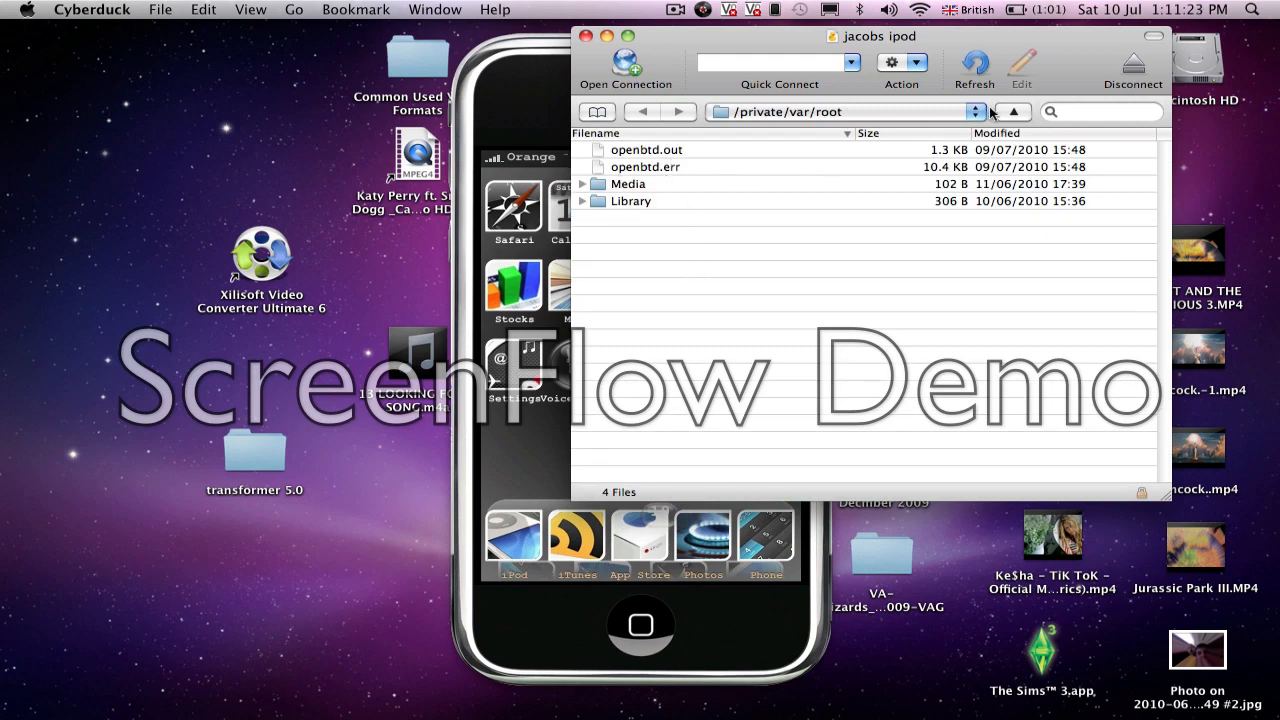
left_click(975, 111)
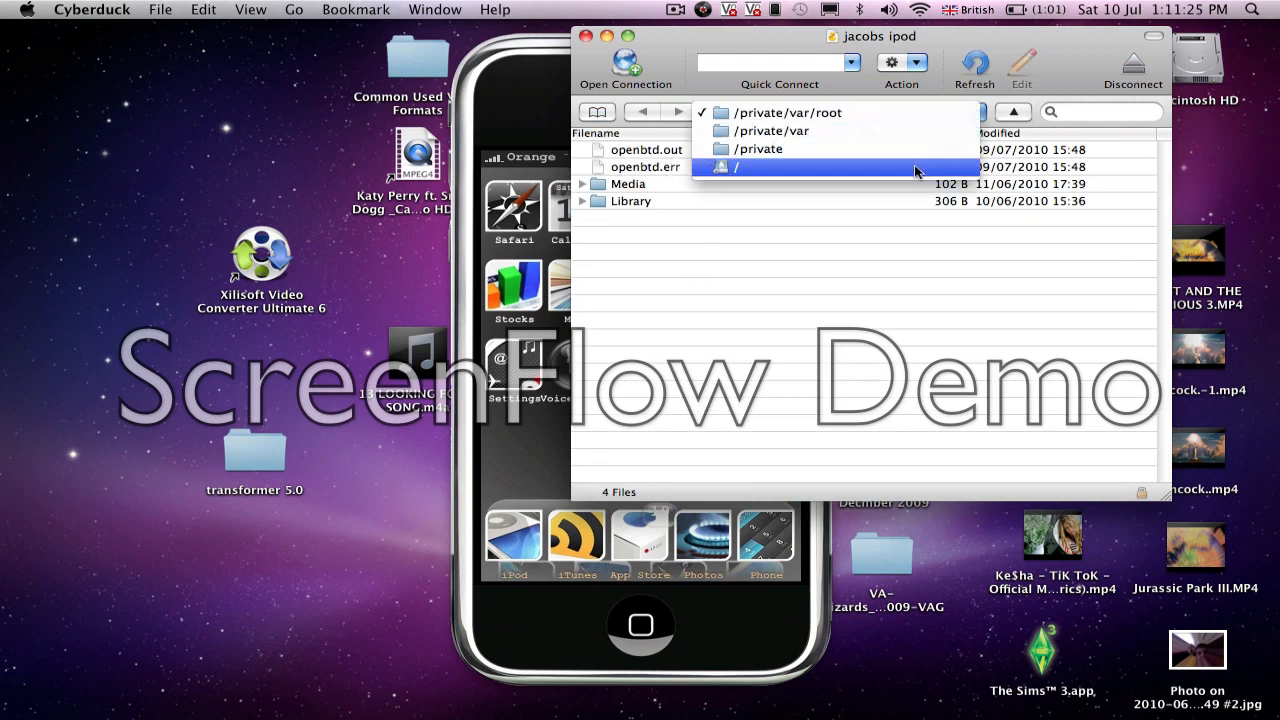
left_click(735, 167)
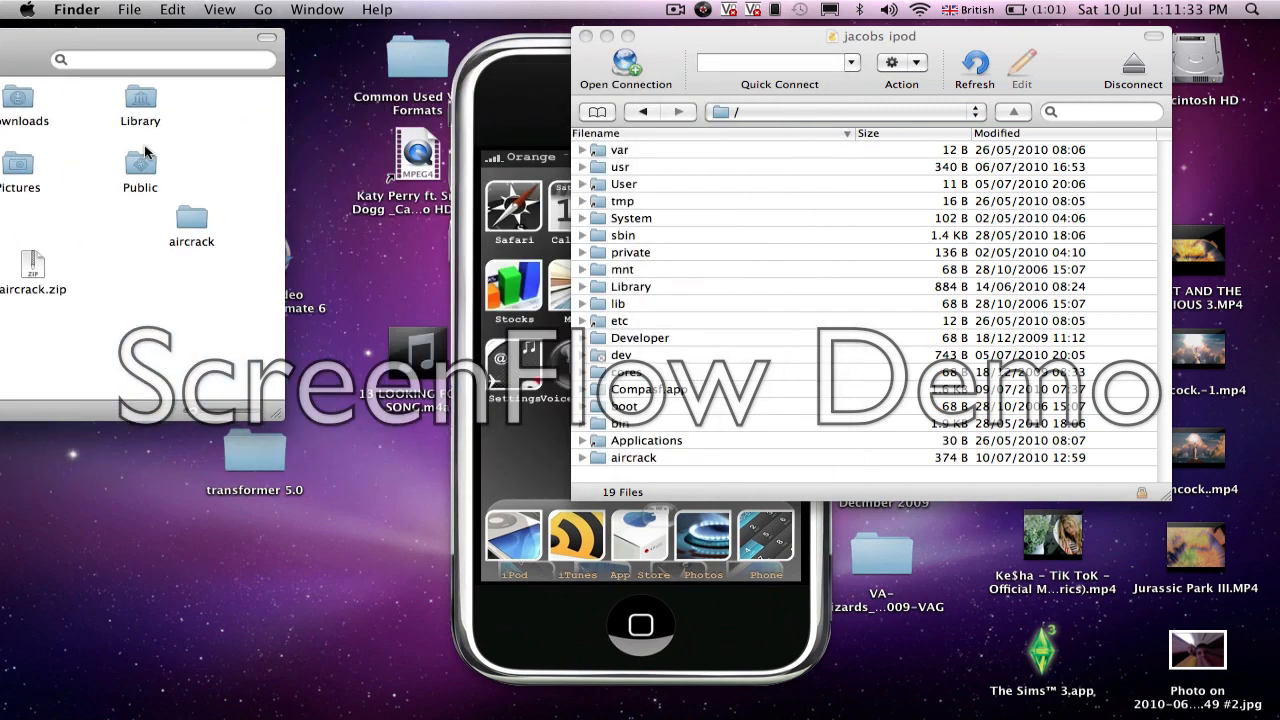
mouse_move(196, 218)
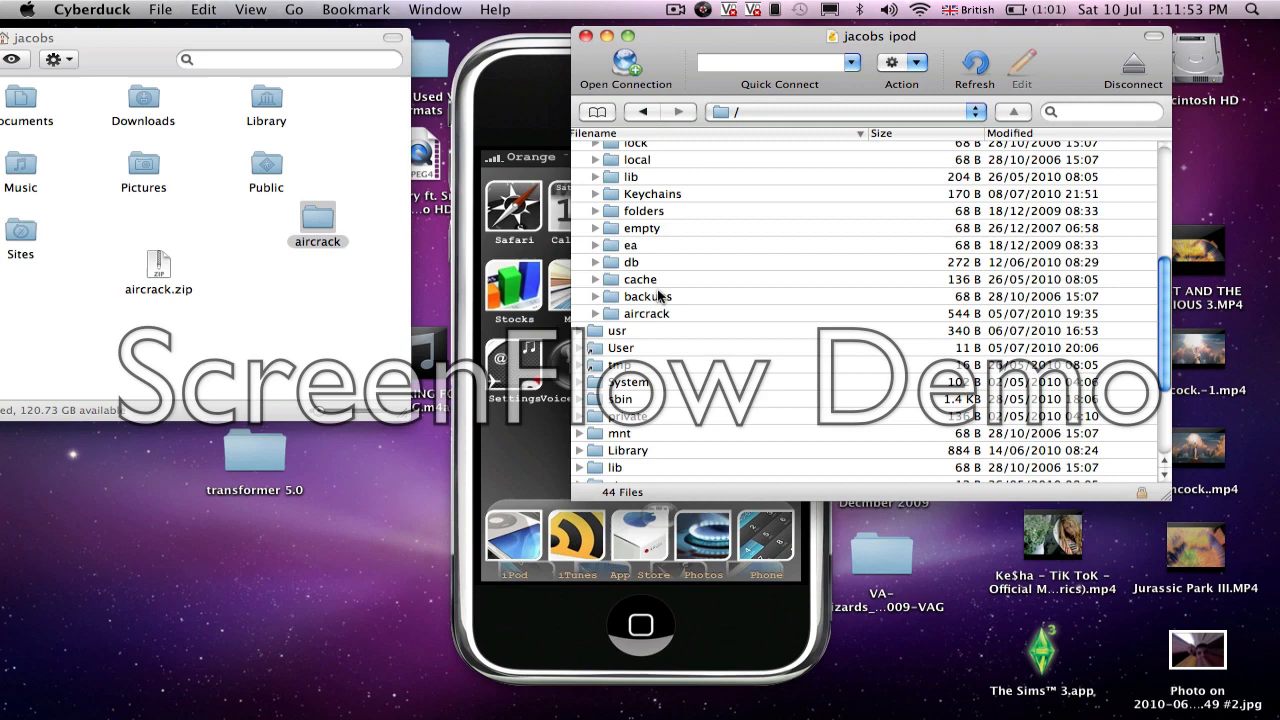
Open the aircrack folder's Info, confirm permissions 755, and close the Info window.
right_click(646, 313)
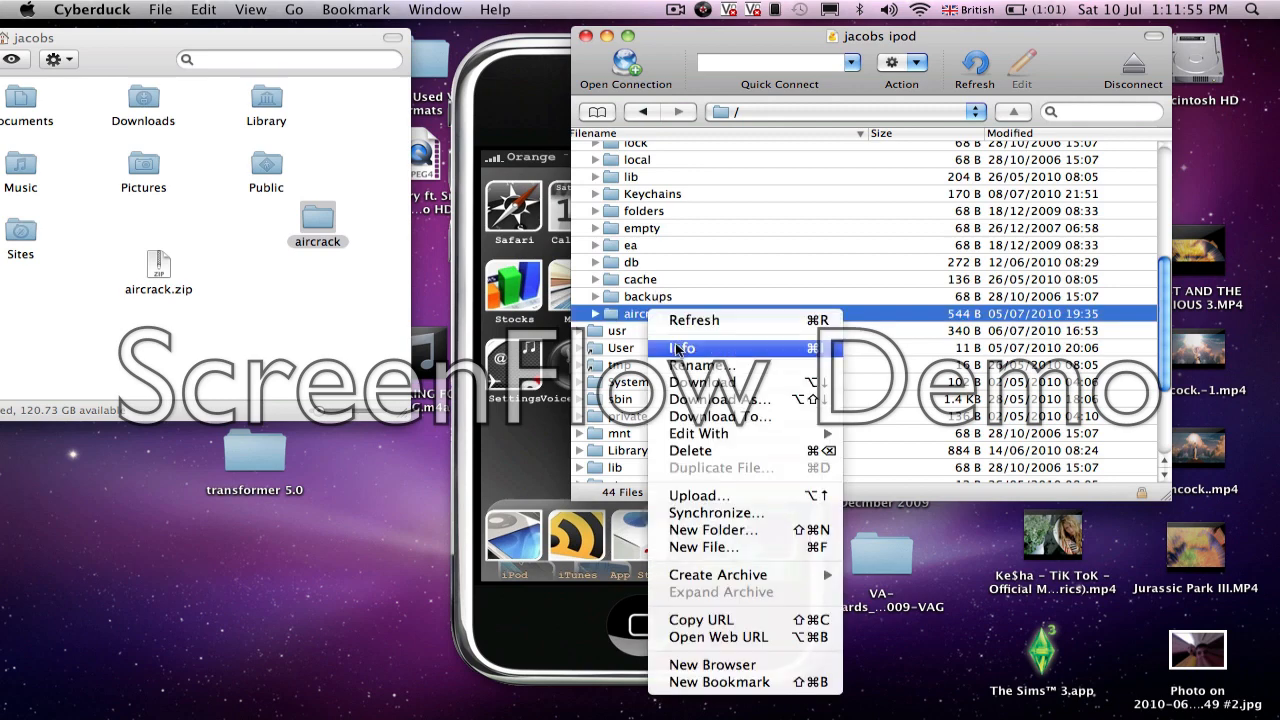
left_click(682, 348)
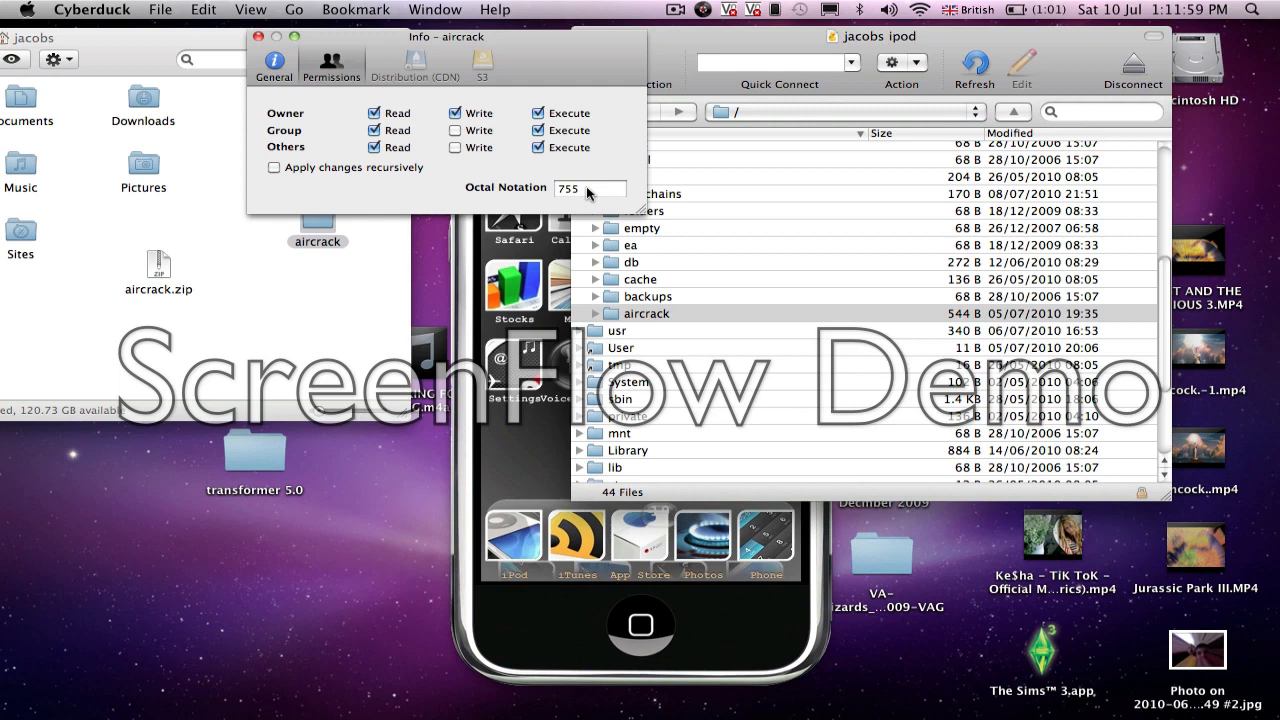
left_click(590, 188)
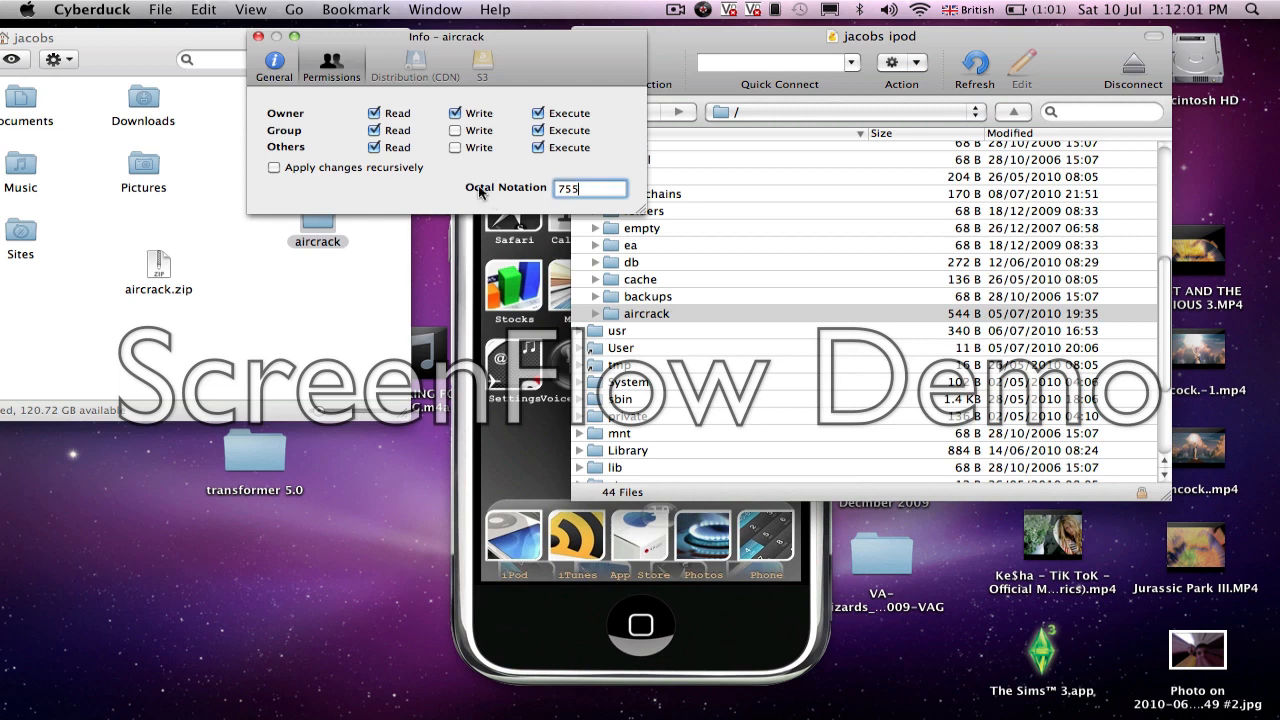
mouse_move(461, 196)
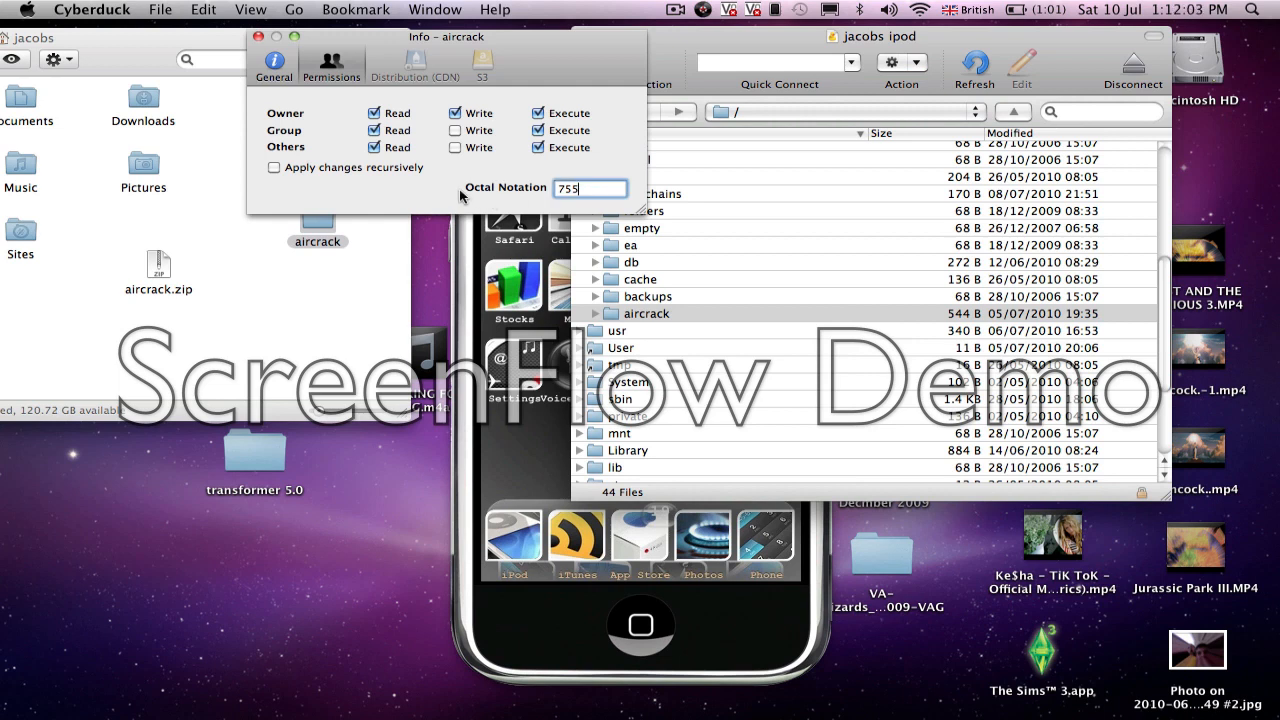
mouse_move(265, 48)
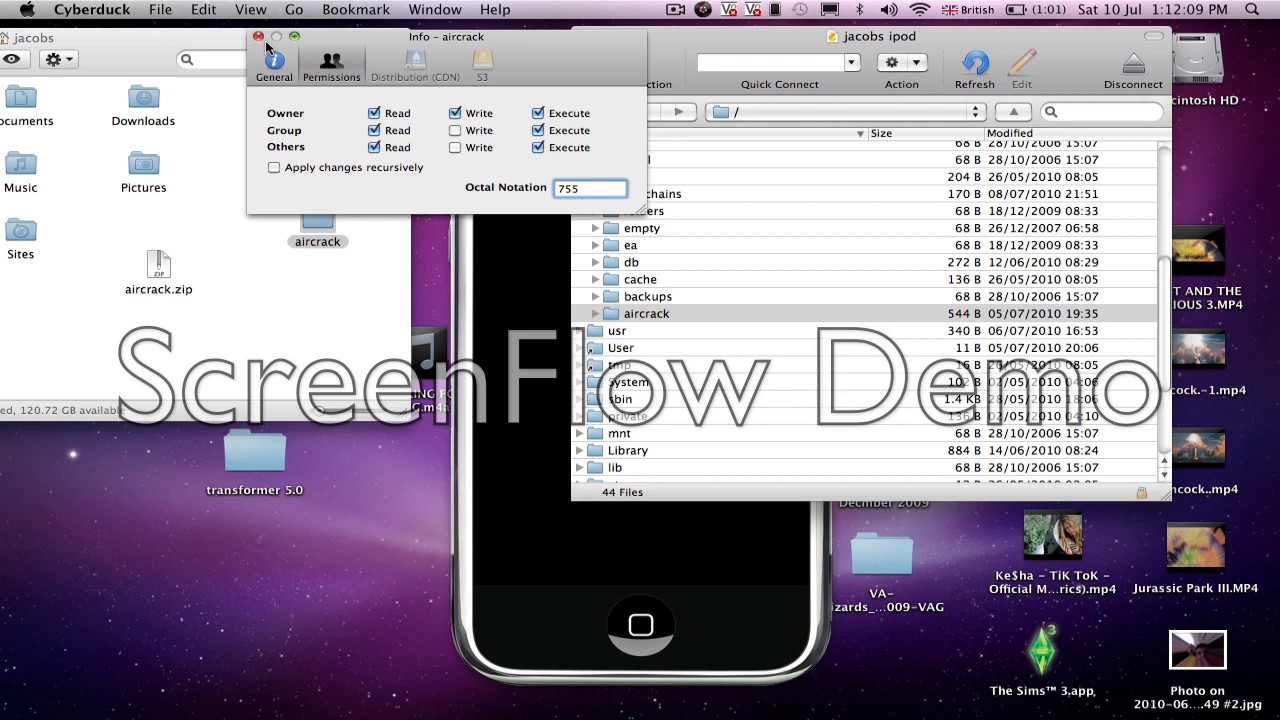
left_click(258, 36)
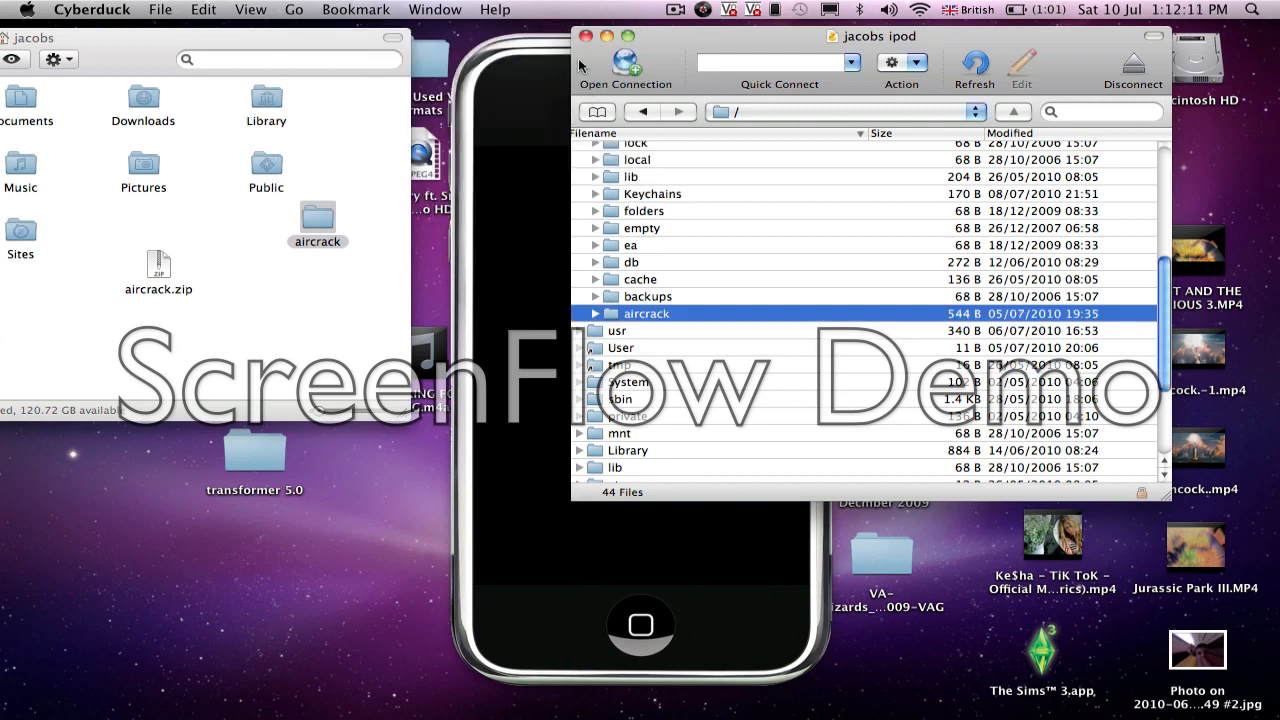
Hide Cyberduck and slide to unlock the iPod.
left_click(586, 36)
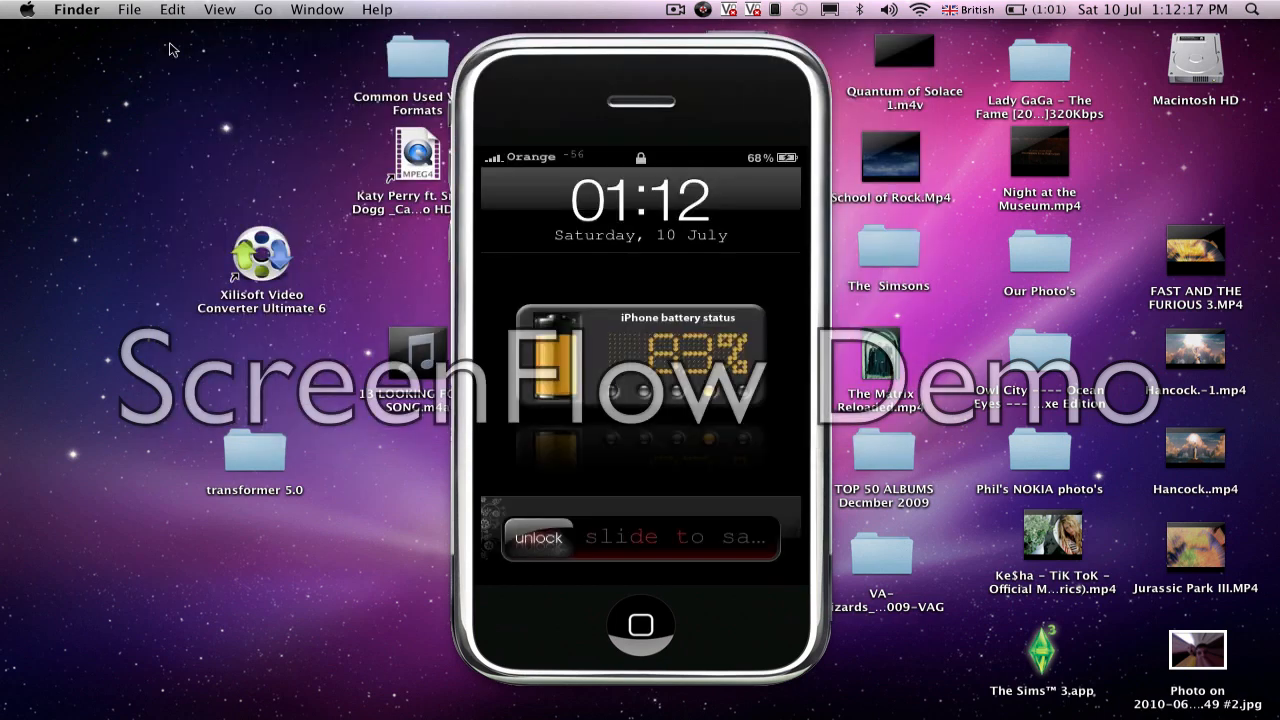
left_click_drag(538, 537, 743, 537)
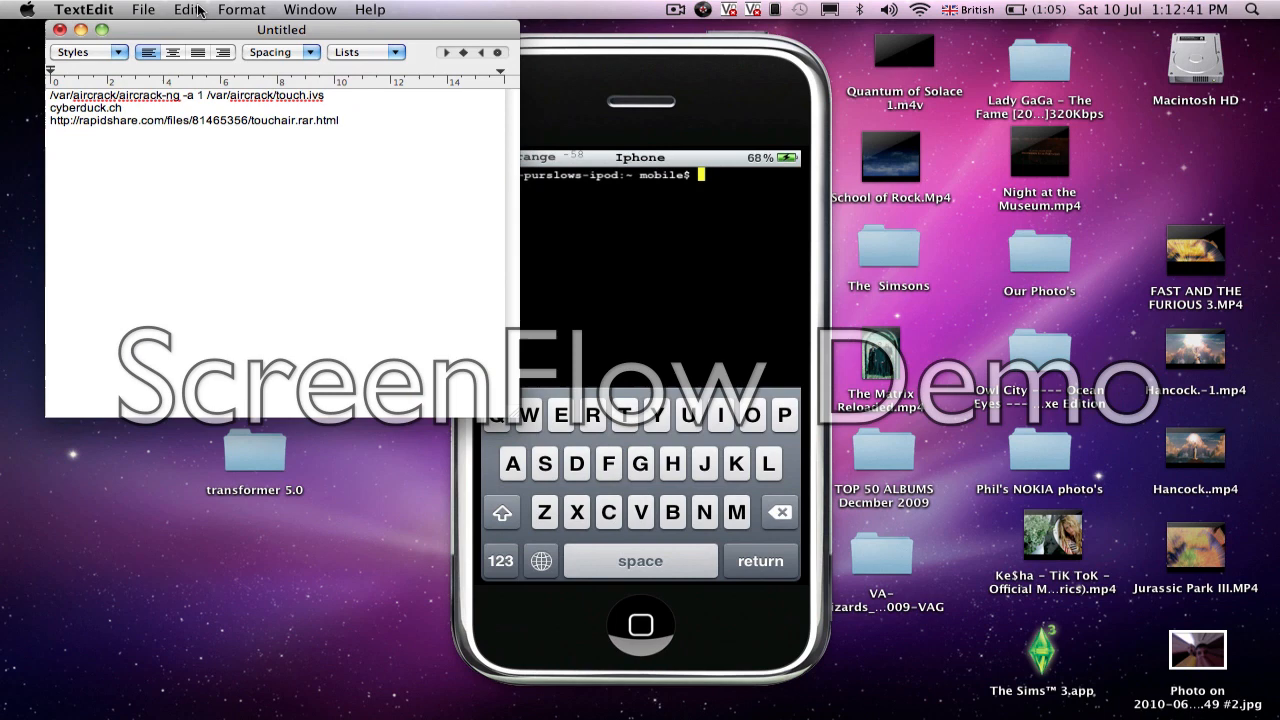
Type /var/aircrack/aircrack-ng -a 1 /var/aircrack/touch.ivs at the MobileTerminal prompt.
left_click(340, 120)
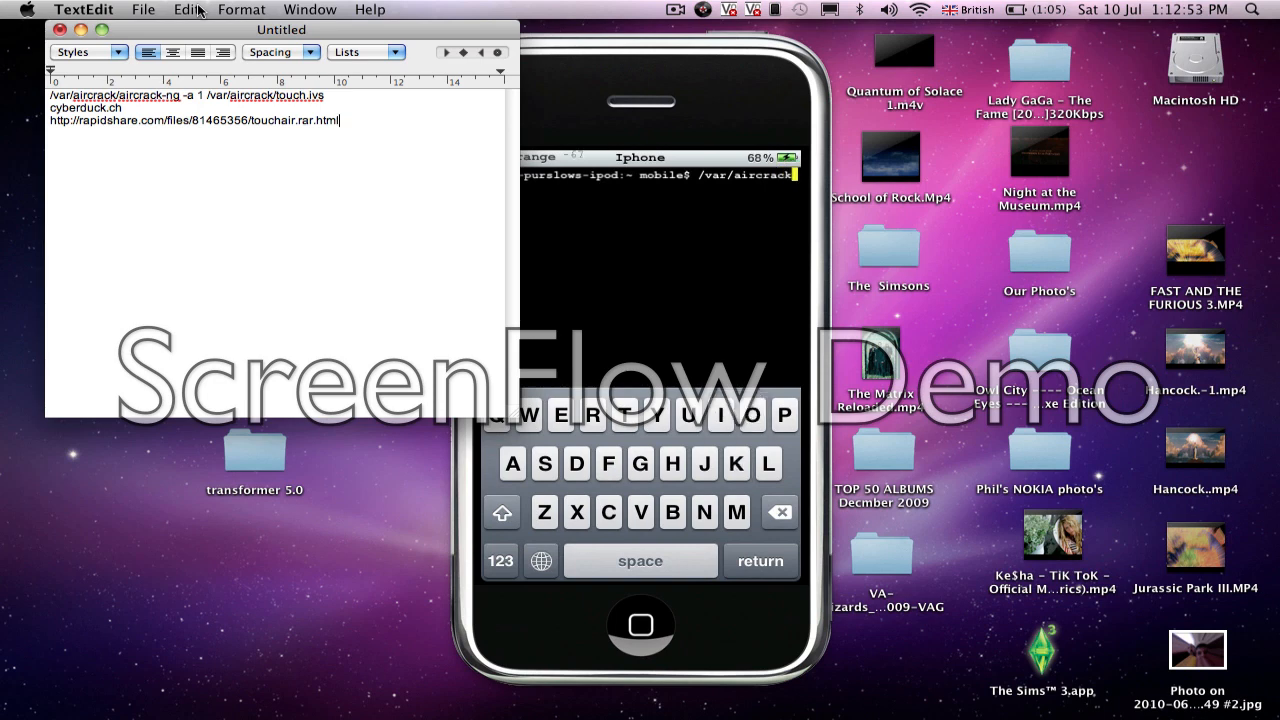
left_click(500, 560)
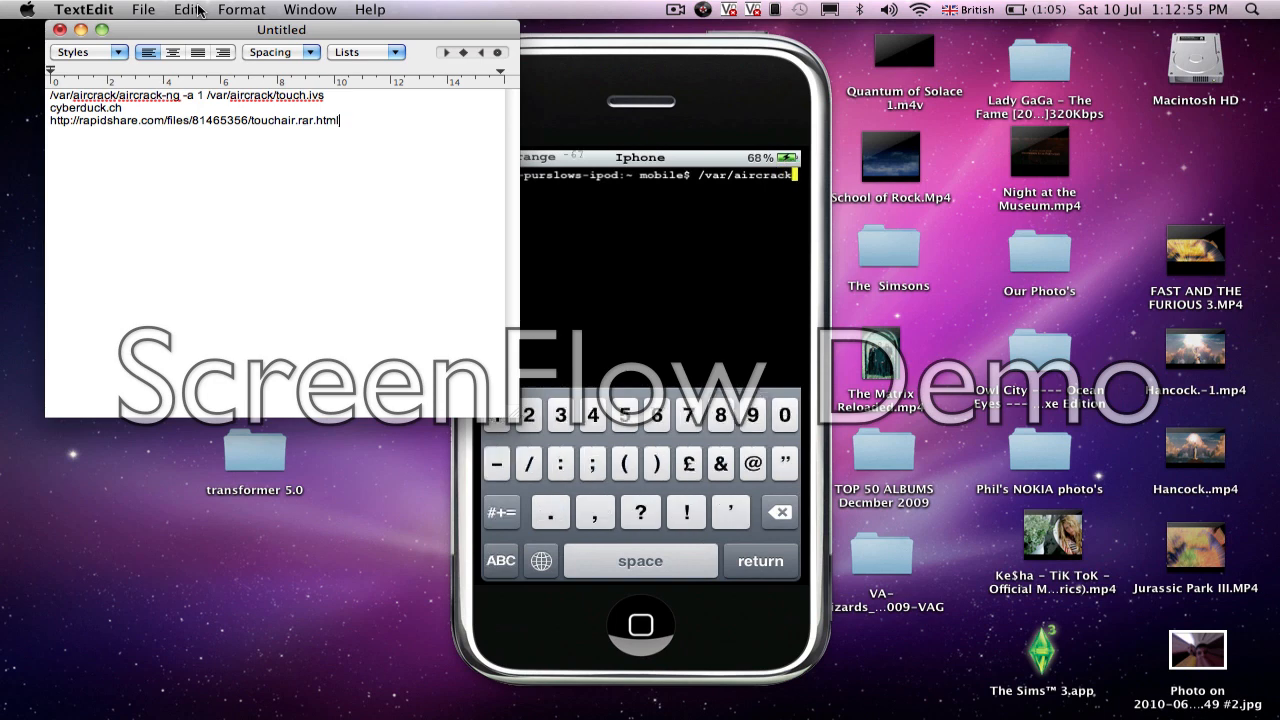
left_click(500, 560)
type("/aircrack-ng")
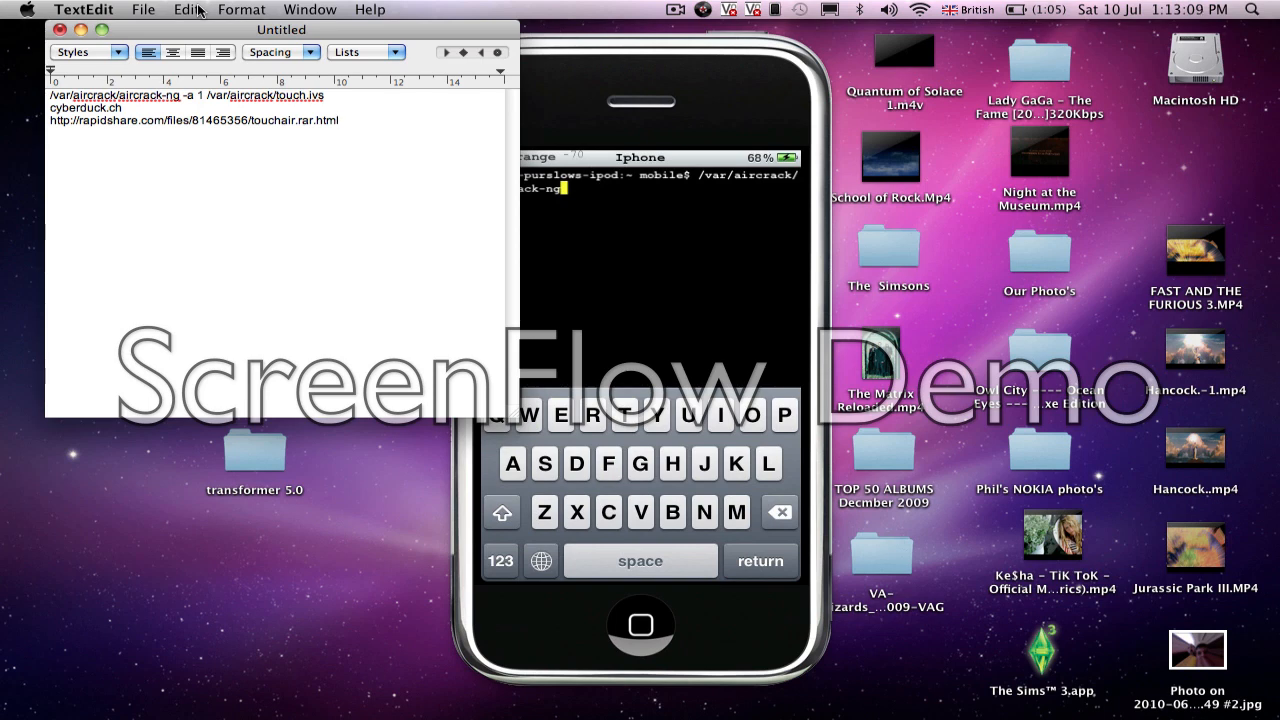
left_click(500, 560)
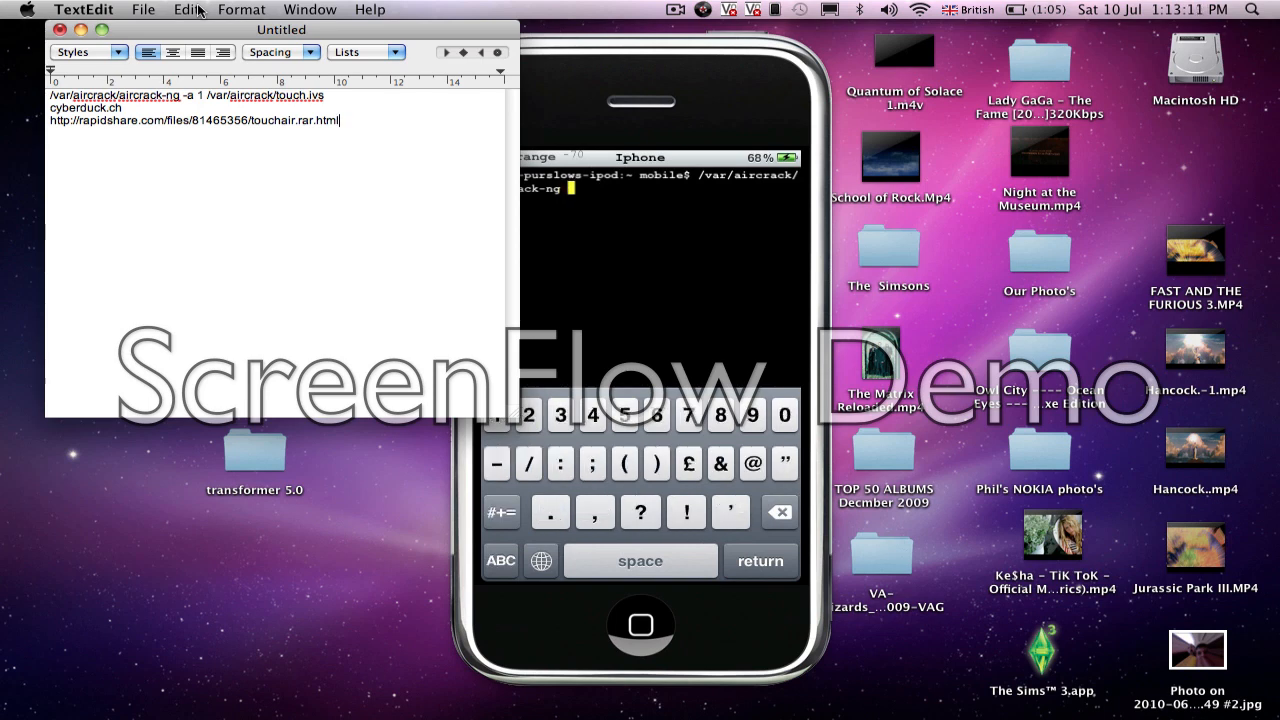
left_click(500, 560)
type(" -a")
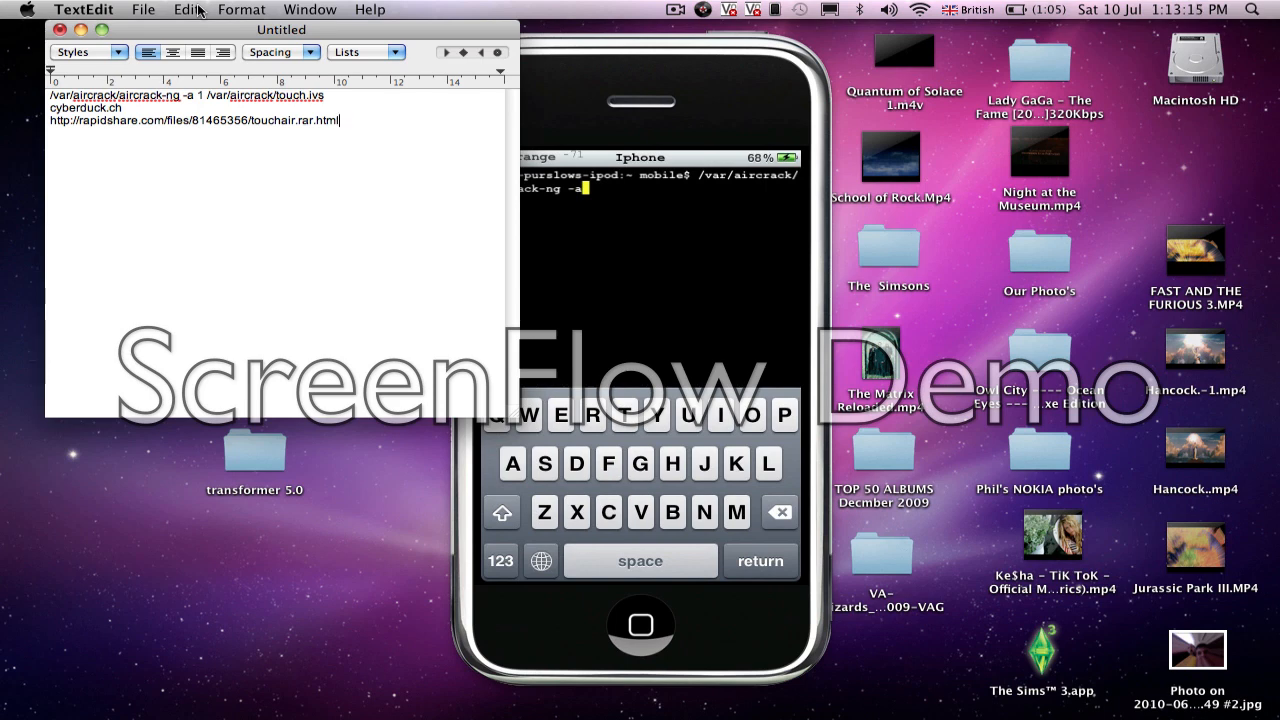
left_click(499, 560)
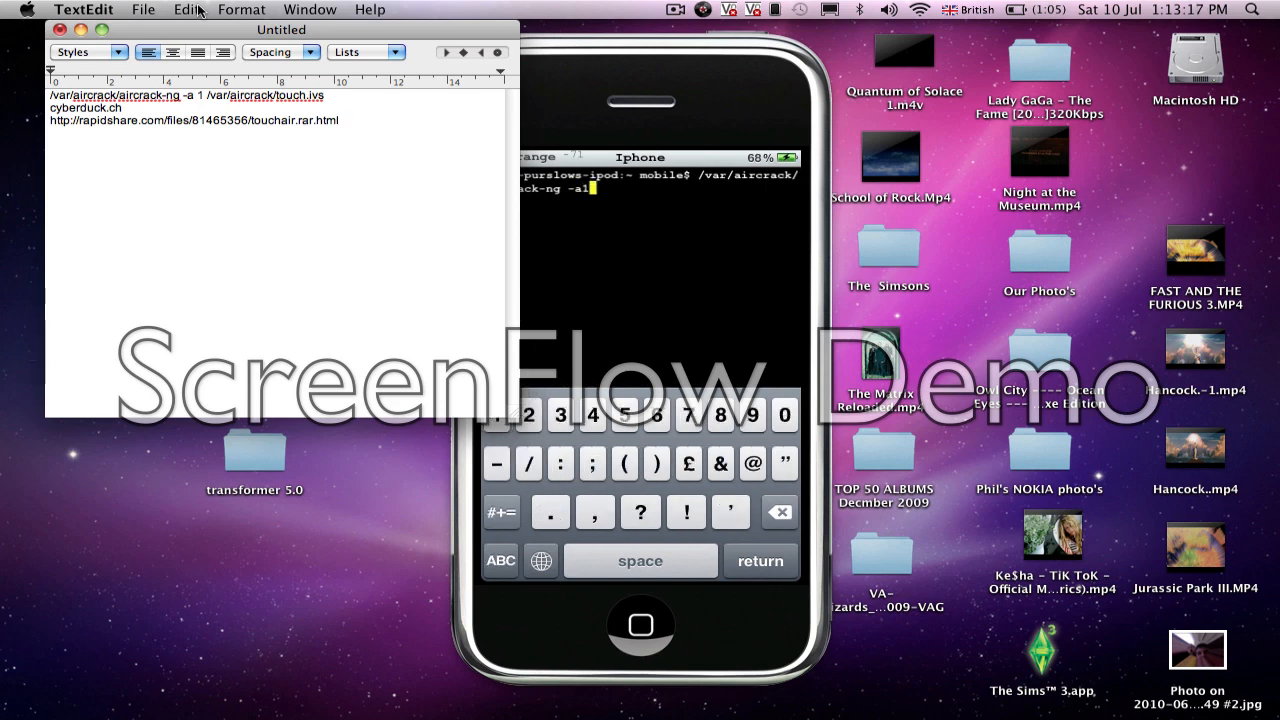
left_click(500, 560)
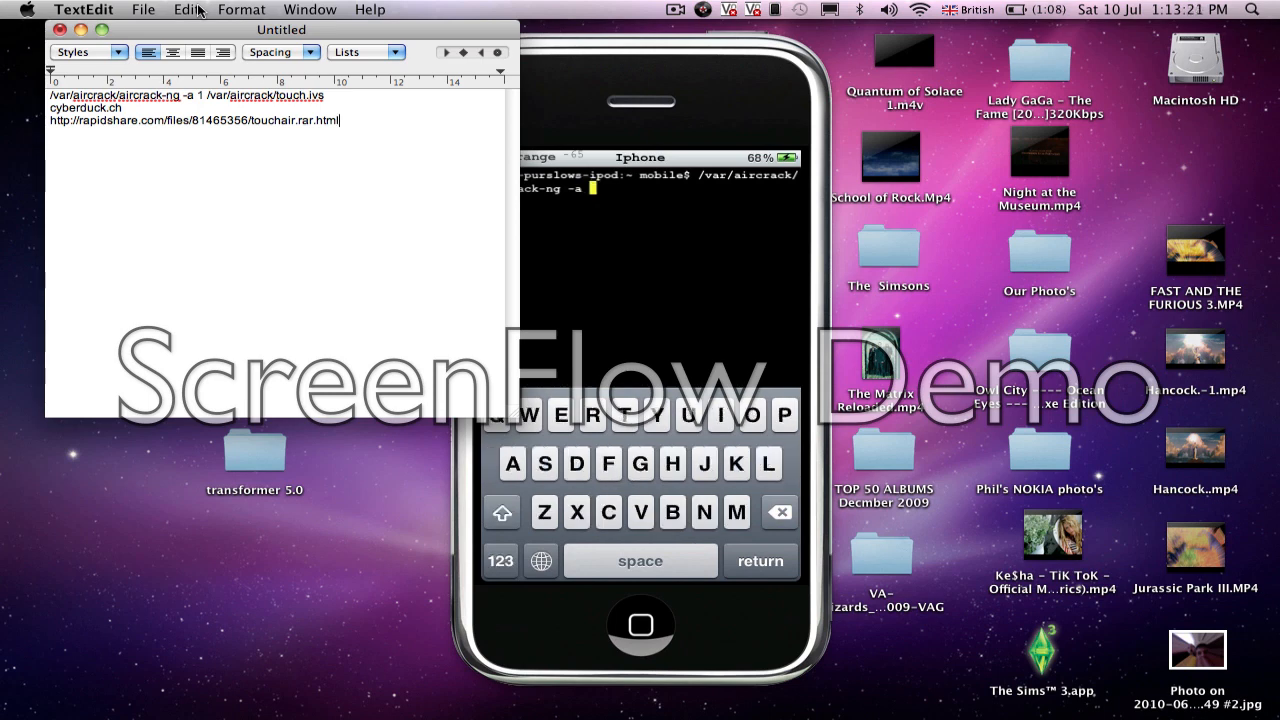
left_click(500, 560)
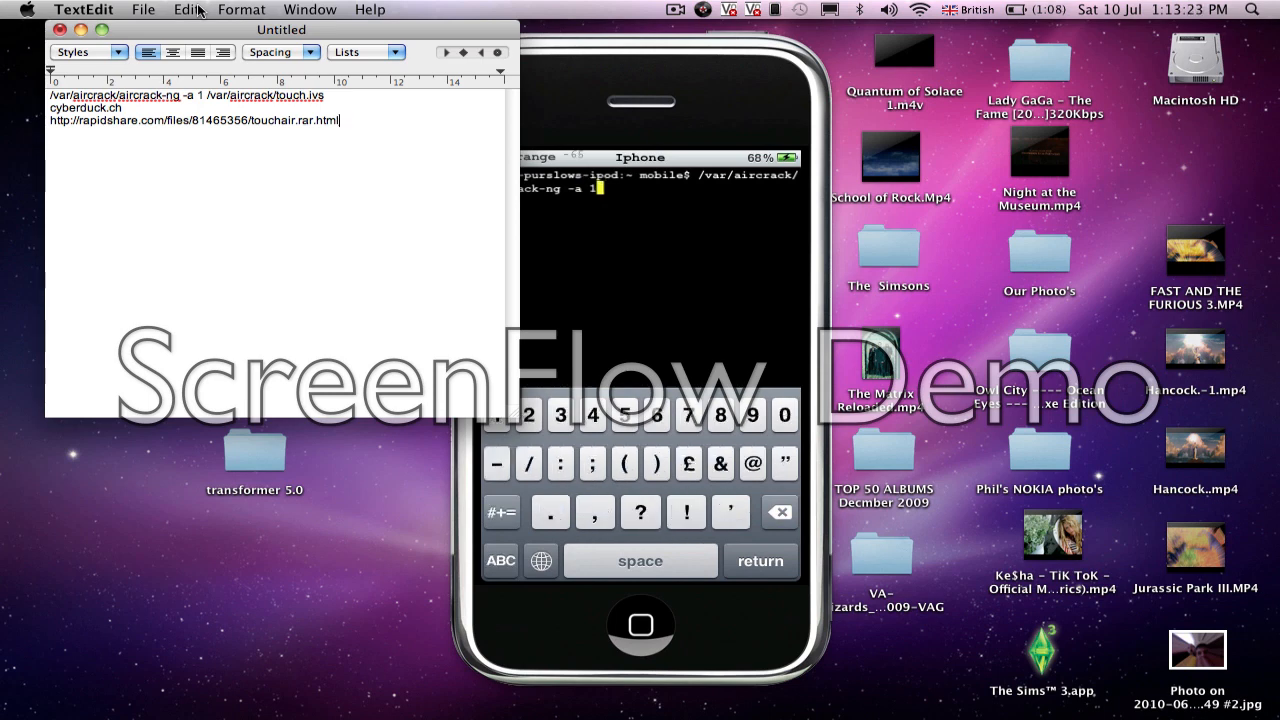
left_click(500, 560)
type(" /")
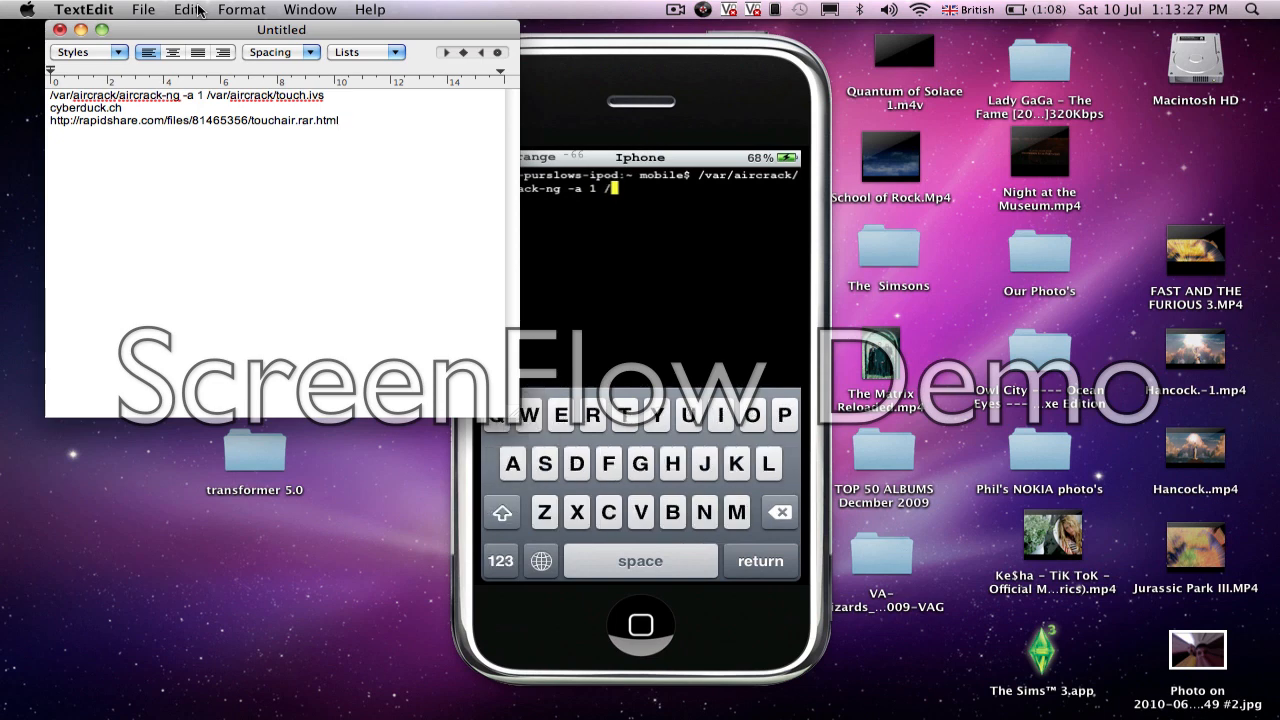
left_click(500, 560)
type("var/aircrack/touch.ivs")
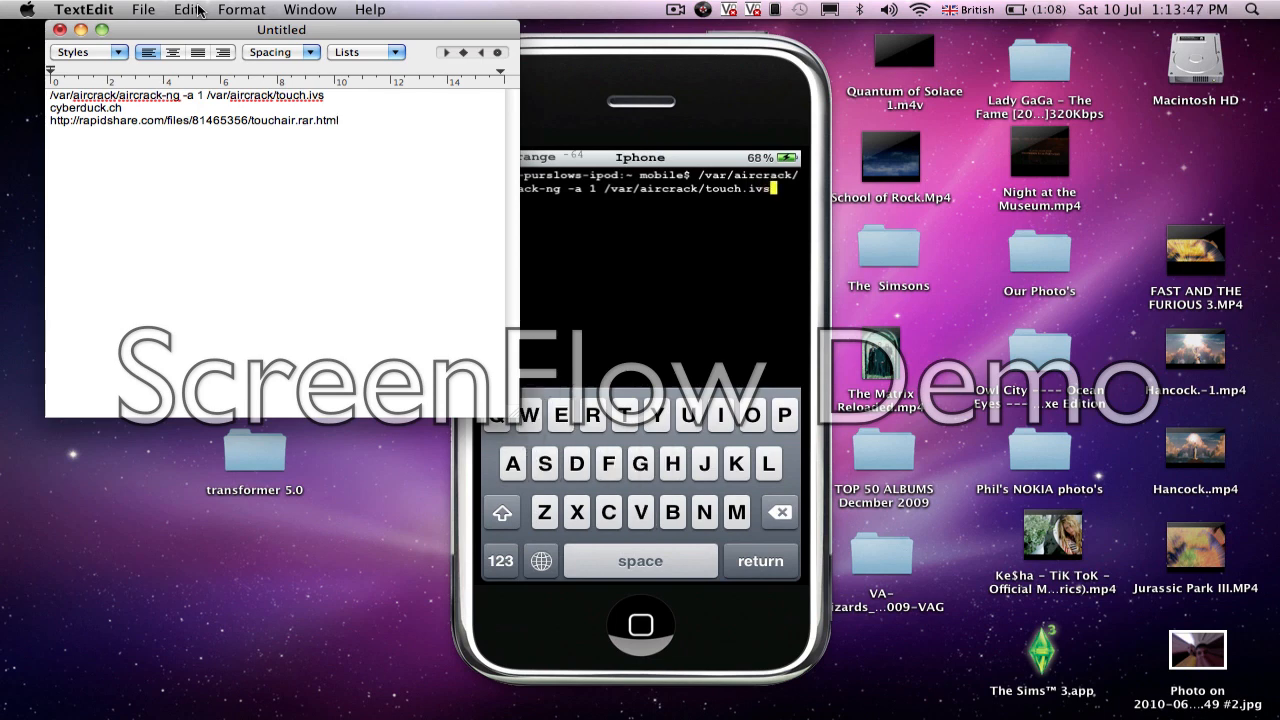
Run the aircrack-ng command so it tests keys against the 566,693 captured IVs.
left_click(338, 120)
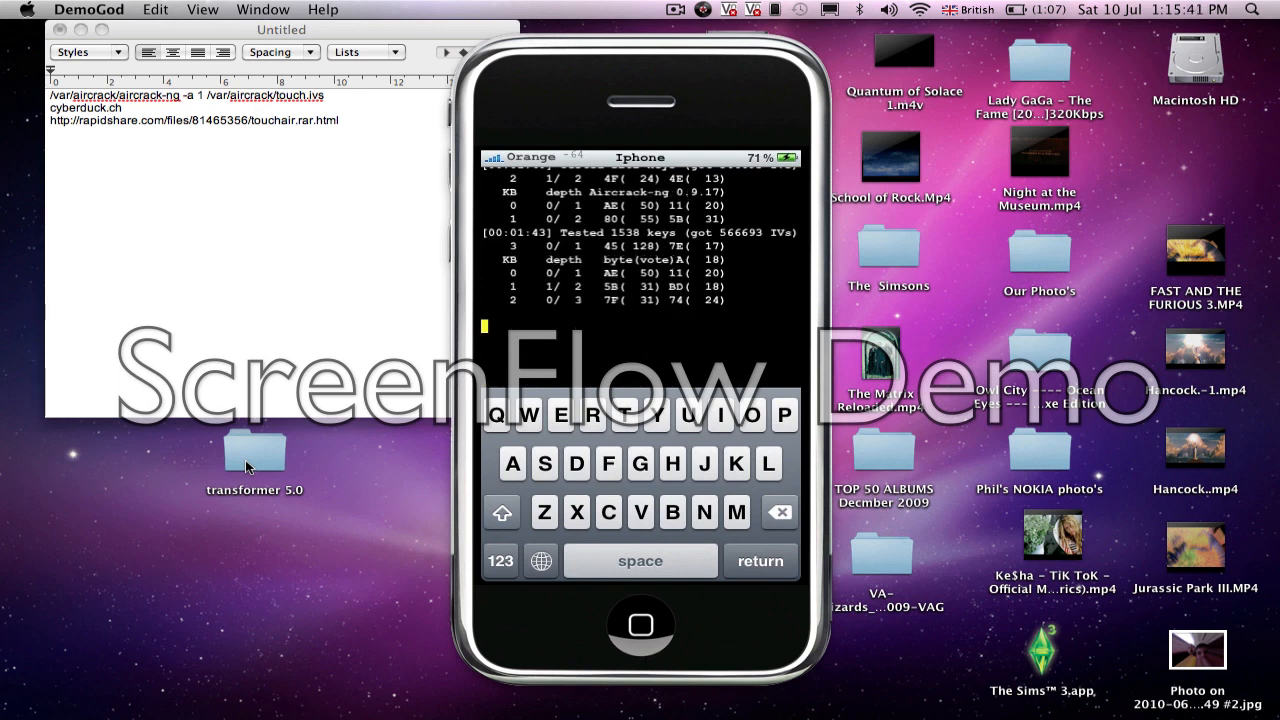
Wait for aircrack-ng to report KEY FOUND, decrypted correctly at 100%.
left_click(676, 9)
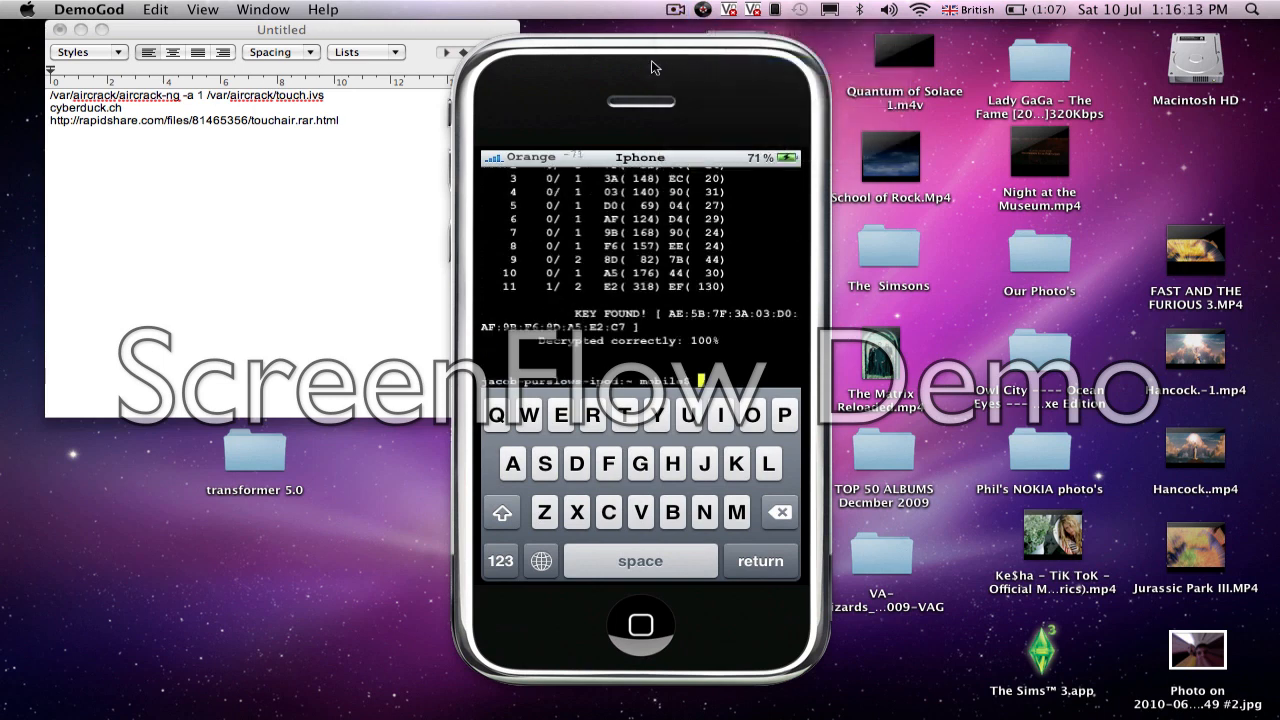
mouse_move(630, 82)
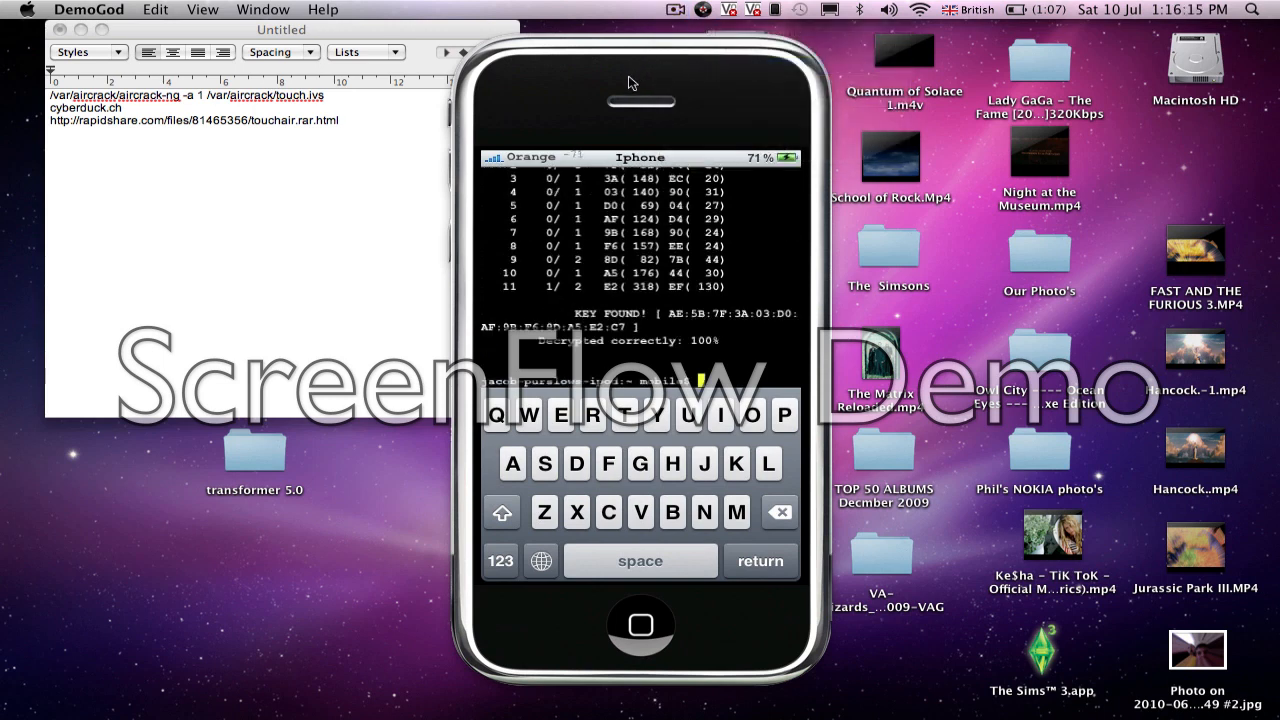
mouse_move(640, 307)
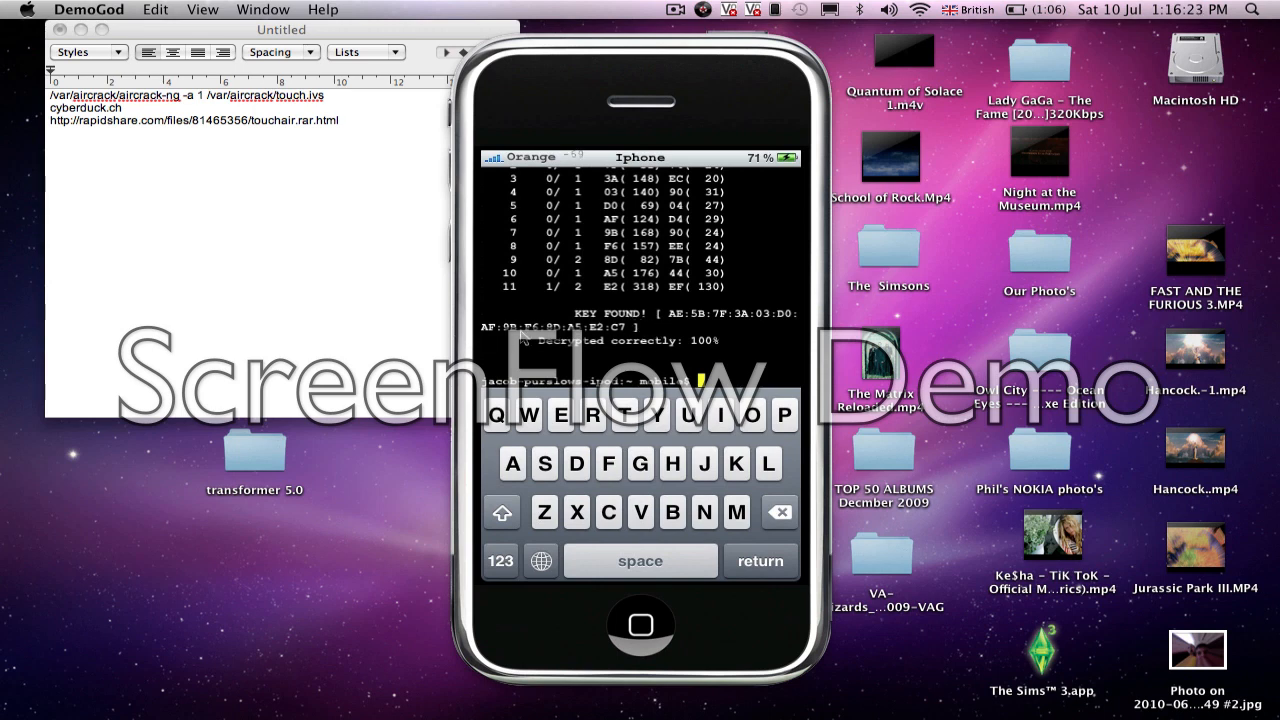
mouse_move(268, 298)
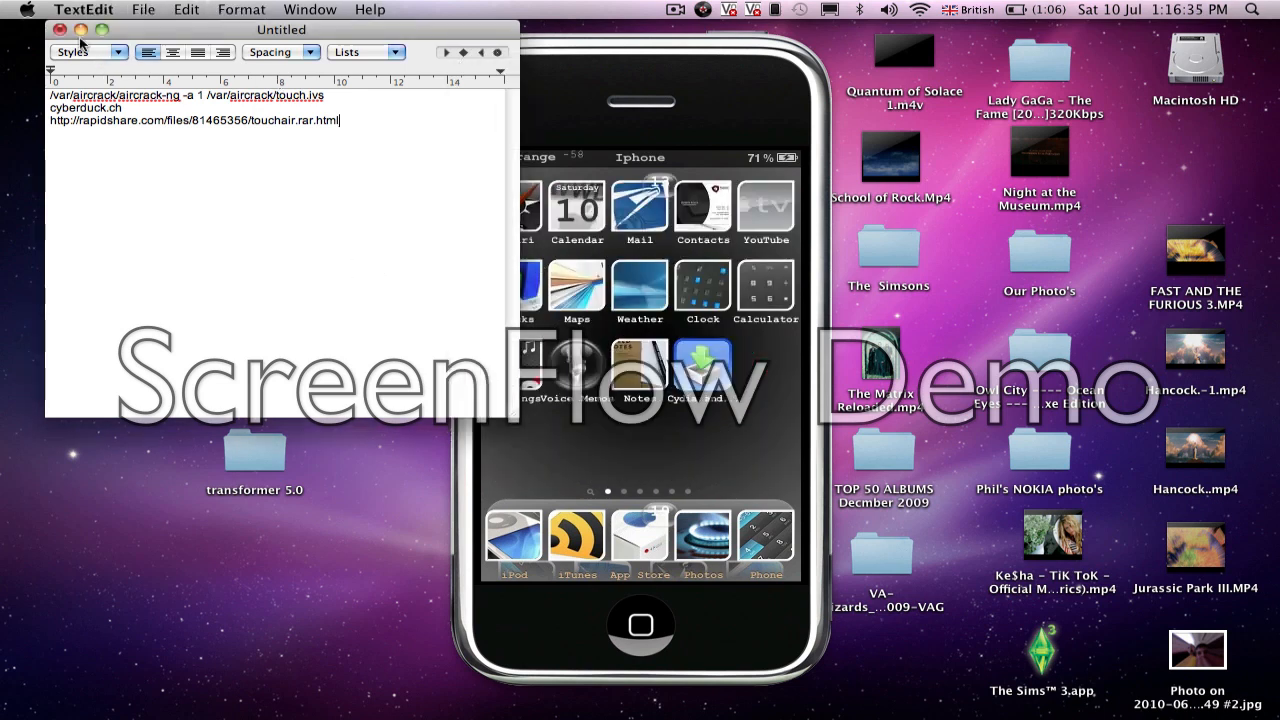
Close the Untitled TextEdit notes, choosing Don't Save.
left_click(59, 29)
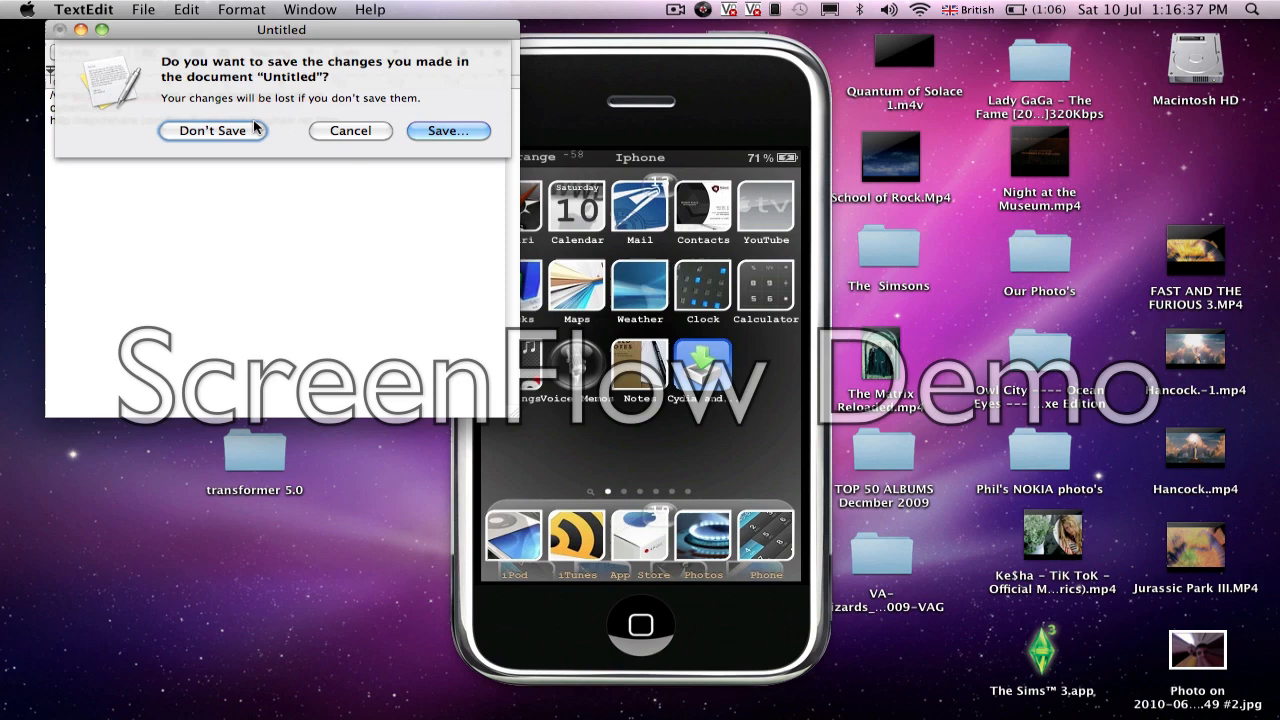
left_click(212, 130)
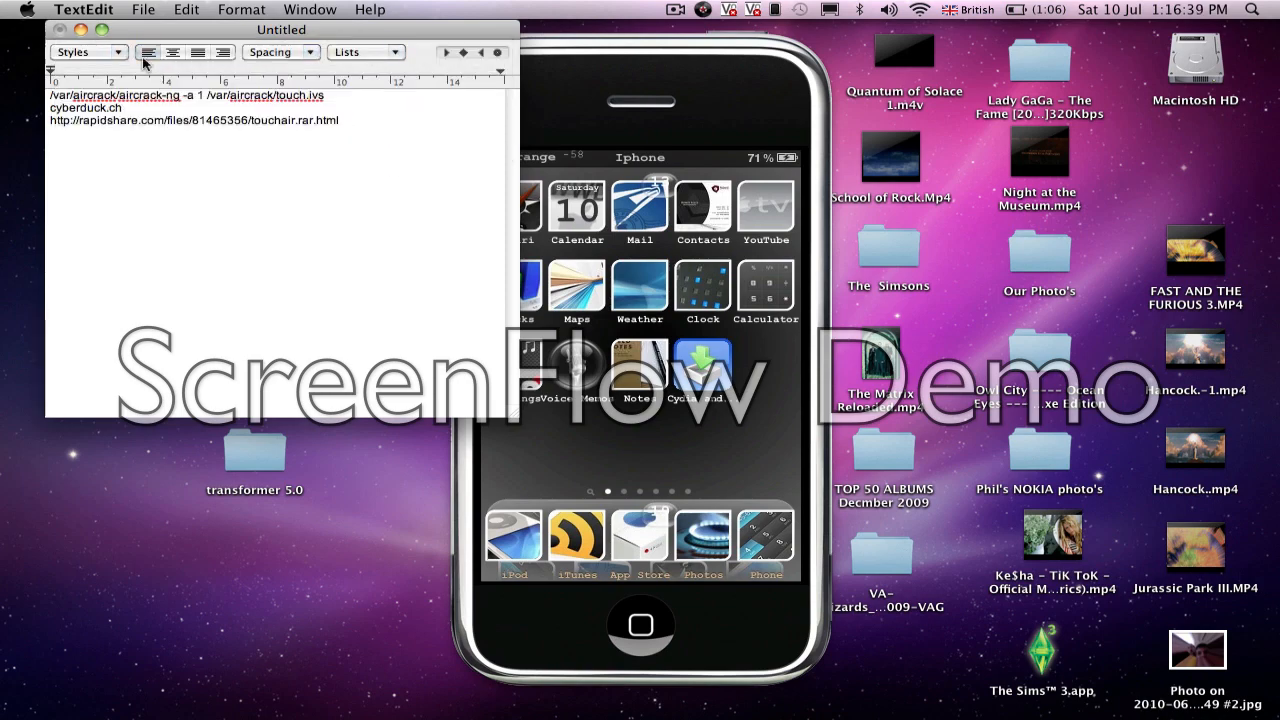